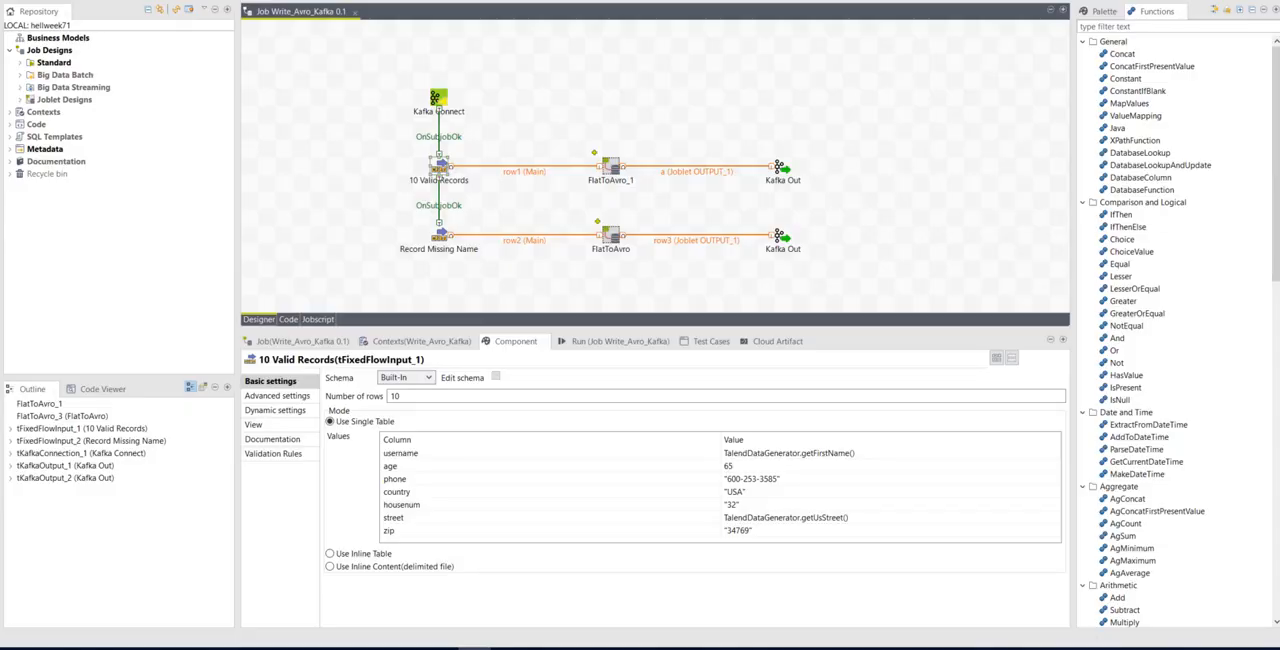
mouse_move(284, 184)
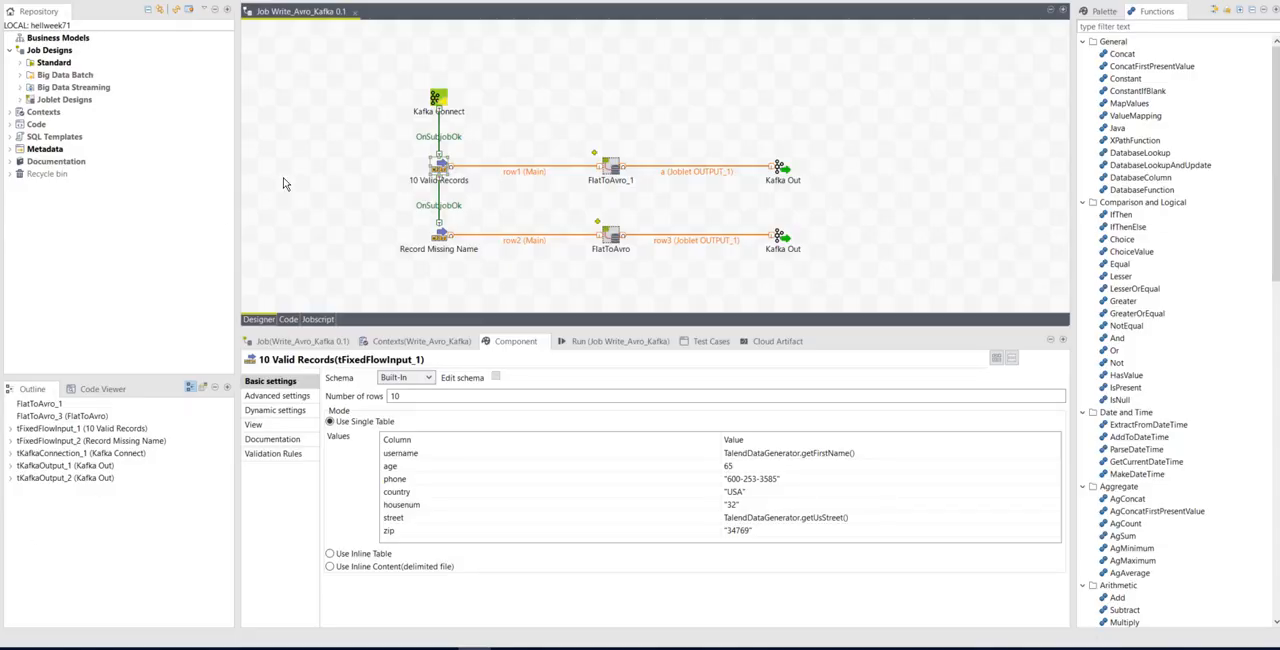
mouse_move(440, 104)
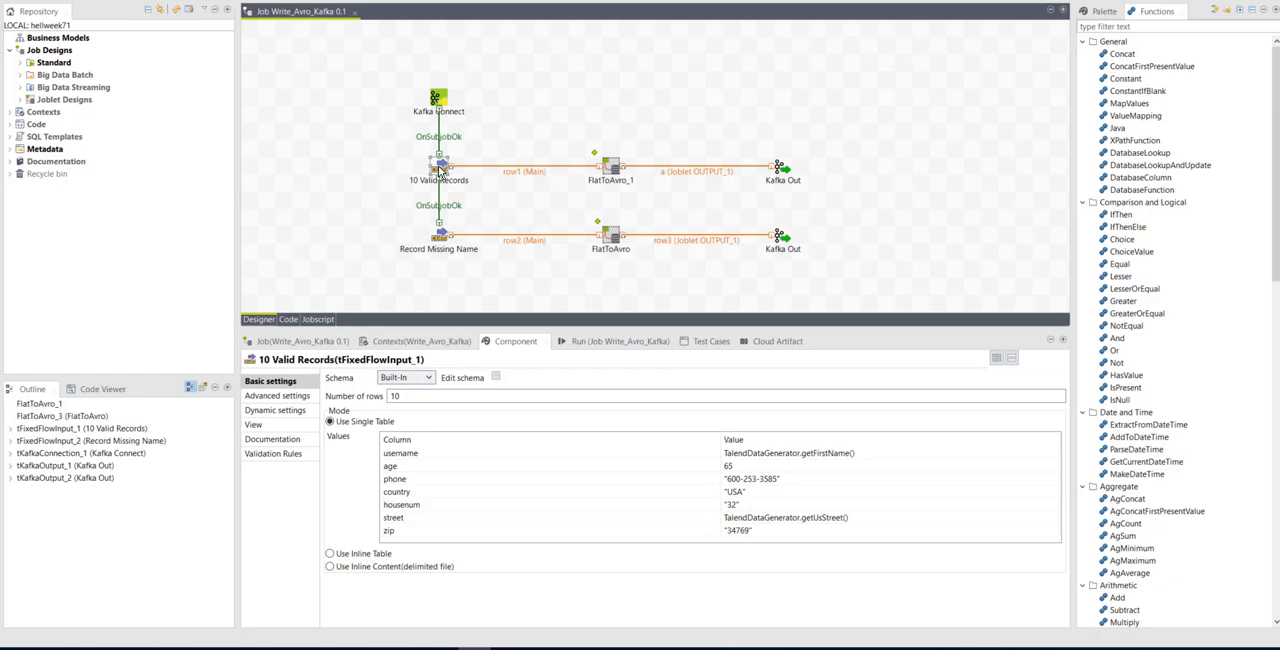
mouse_move(736, 444)
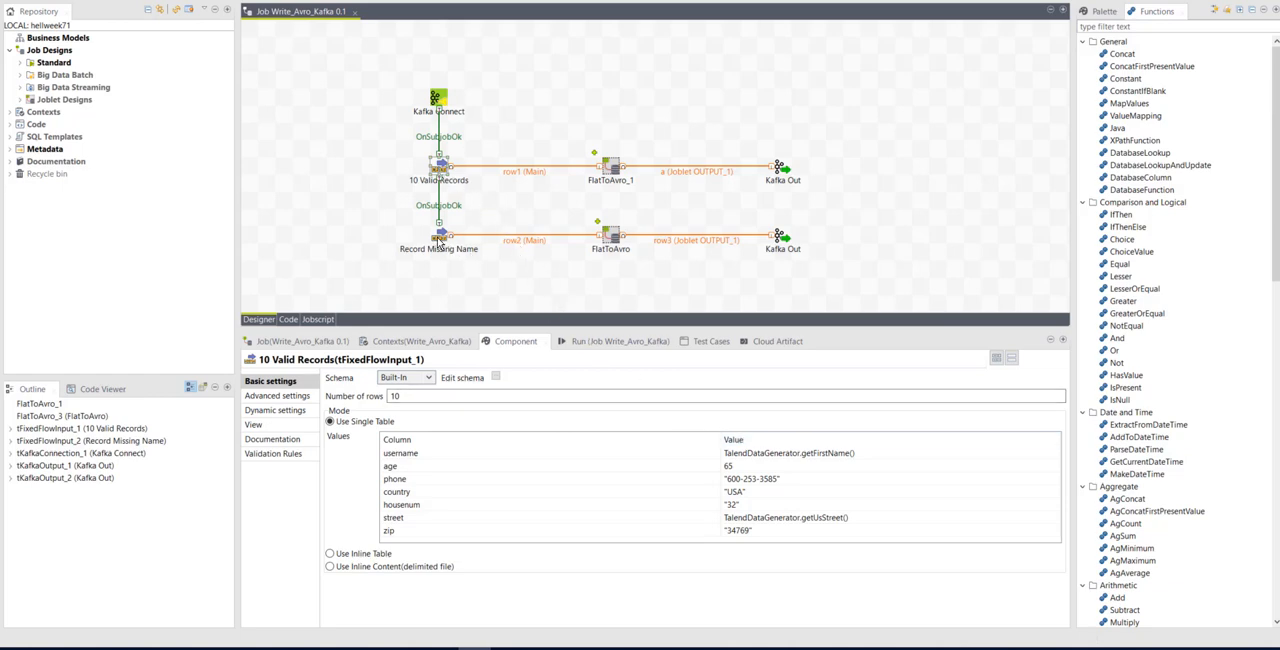
Select the Record Missing Name tFixedFlowInput to show its single row with an empty username
left_click(438, 232)
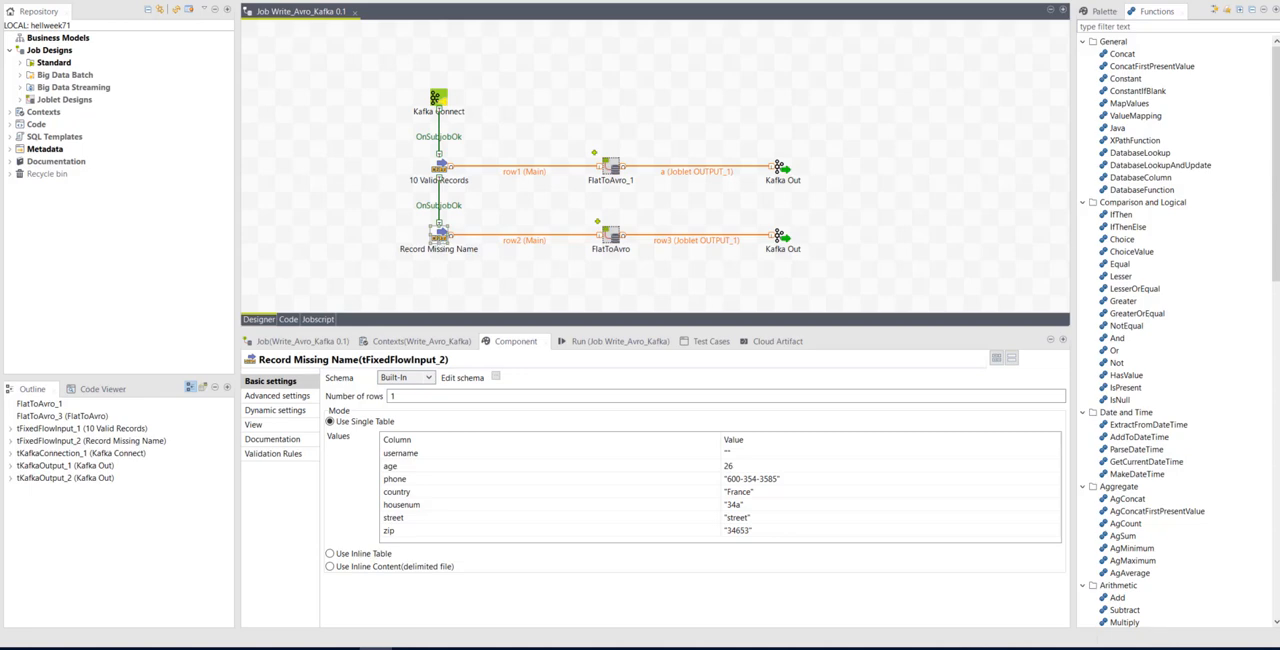
Launch the Write_Avro_Kafka job from Basic Run to send the generated records to Kafka
left_click(610, 340)
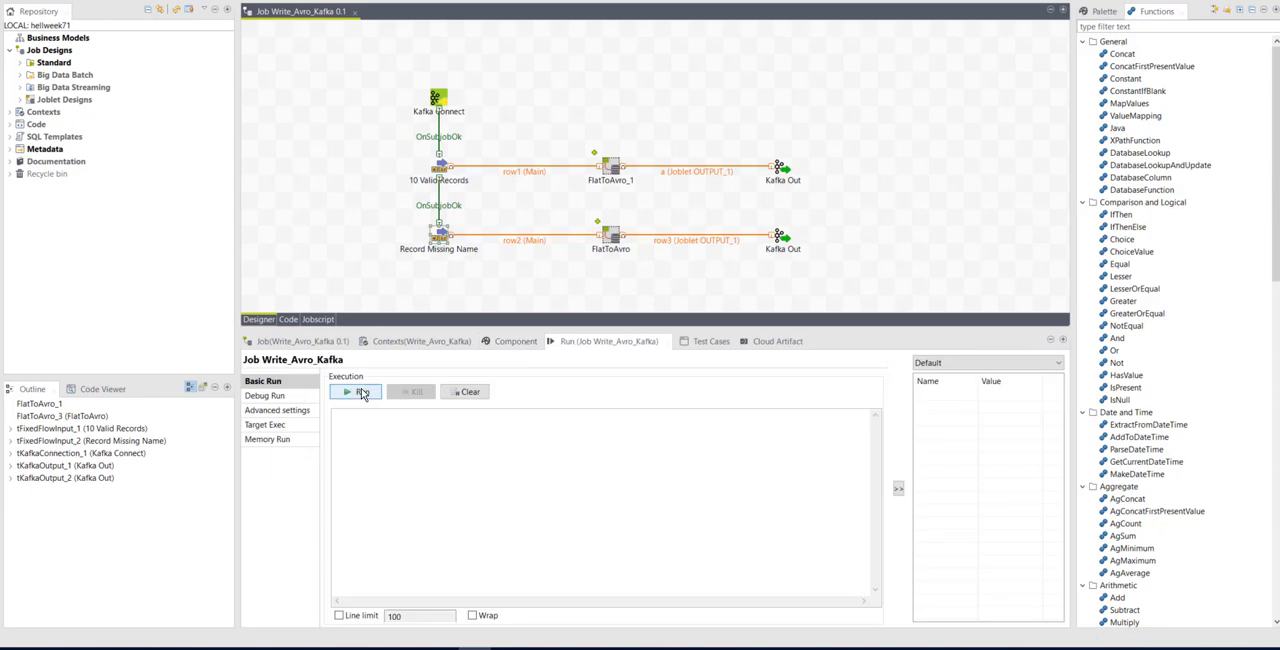
left_click(356, 392)
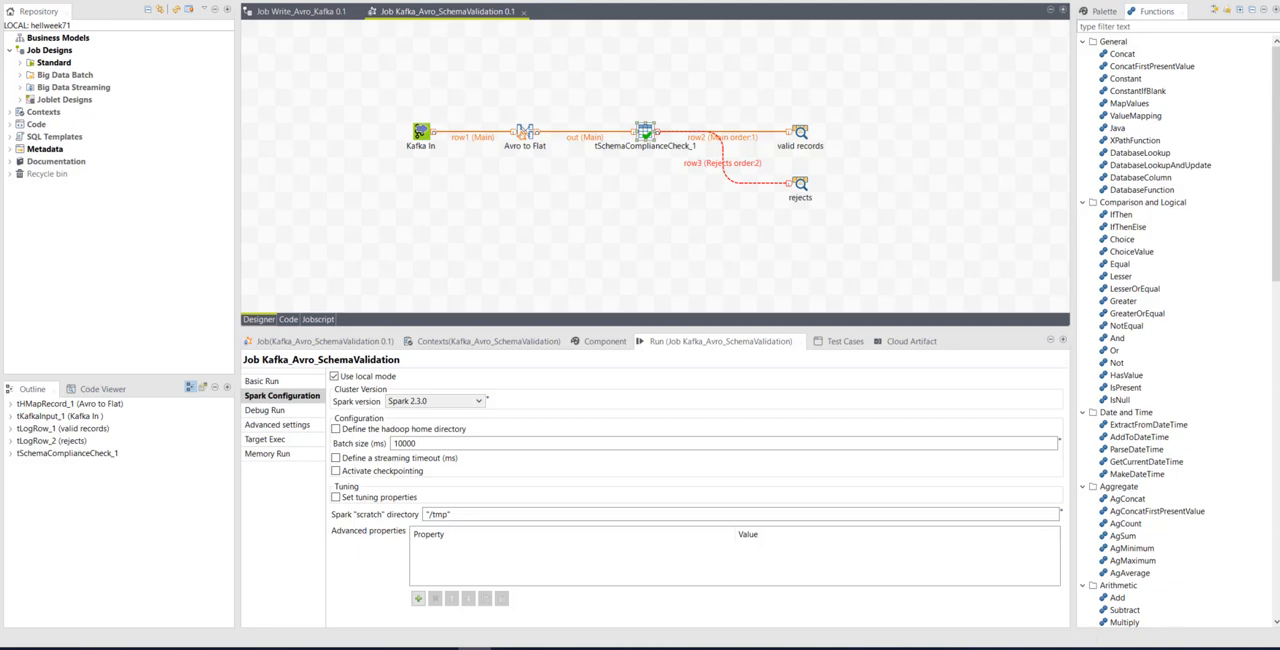
mouse_move(400, 156)
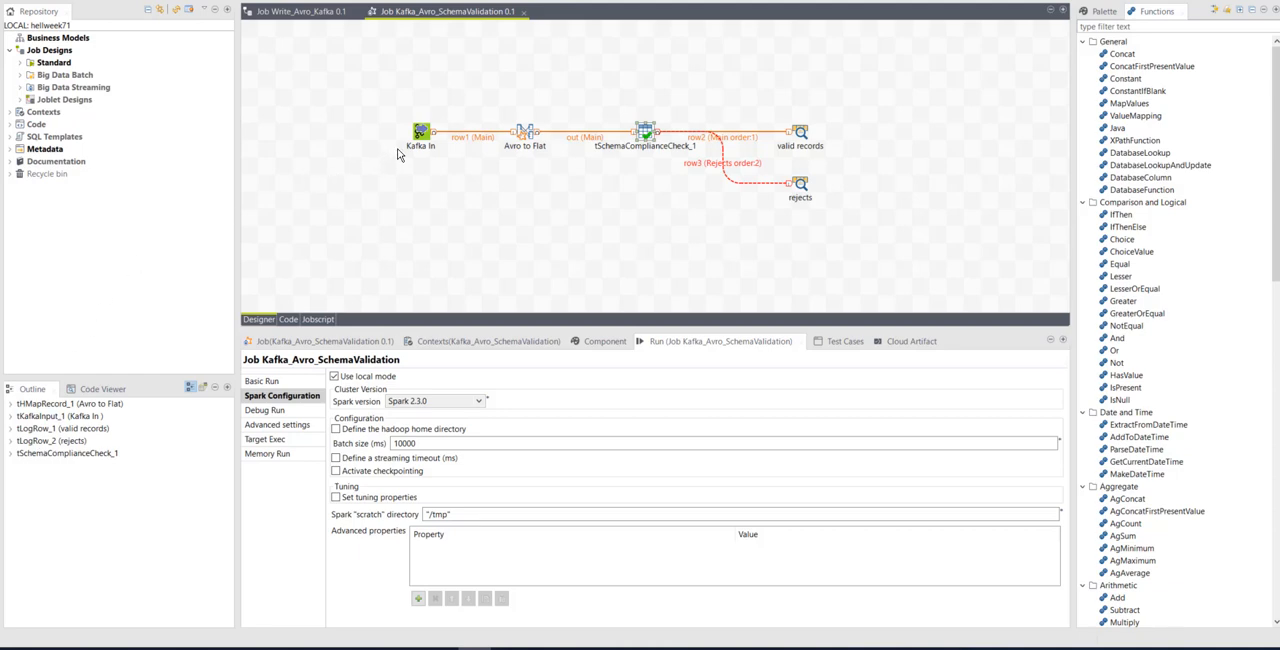
mouse_move(528, 140)
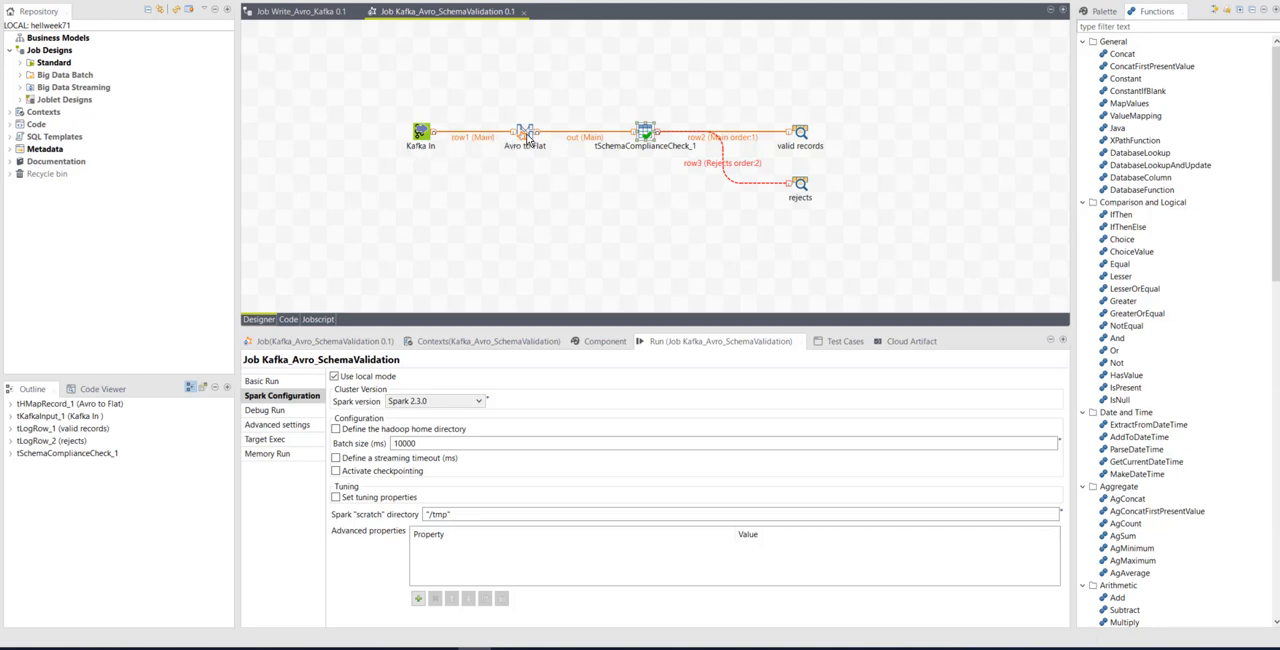
mouse_move(592, 144)
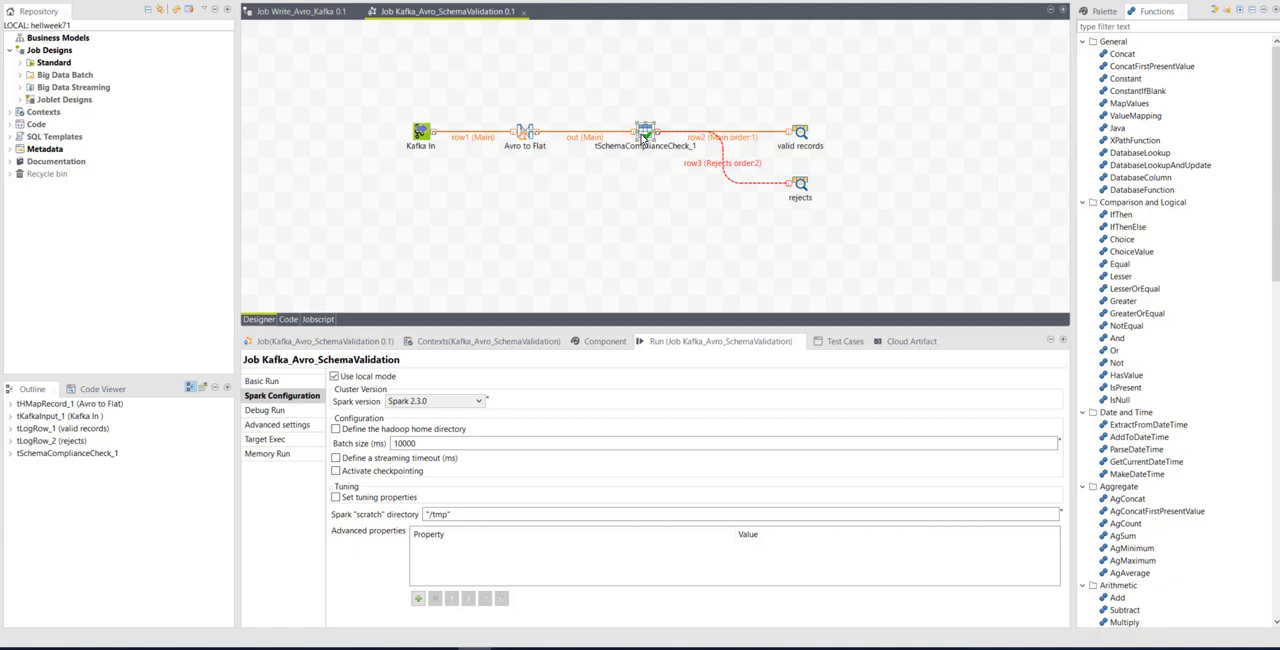
Review tSchemaComplianceCheck_1's column rules, then bring up the validation job's run panel
left_click(642, 132)
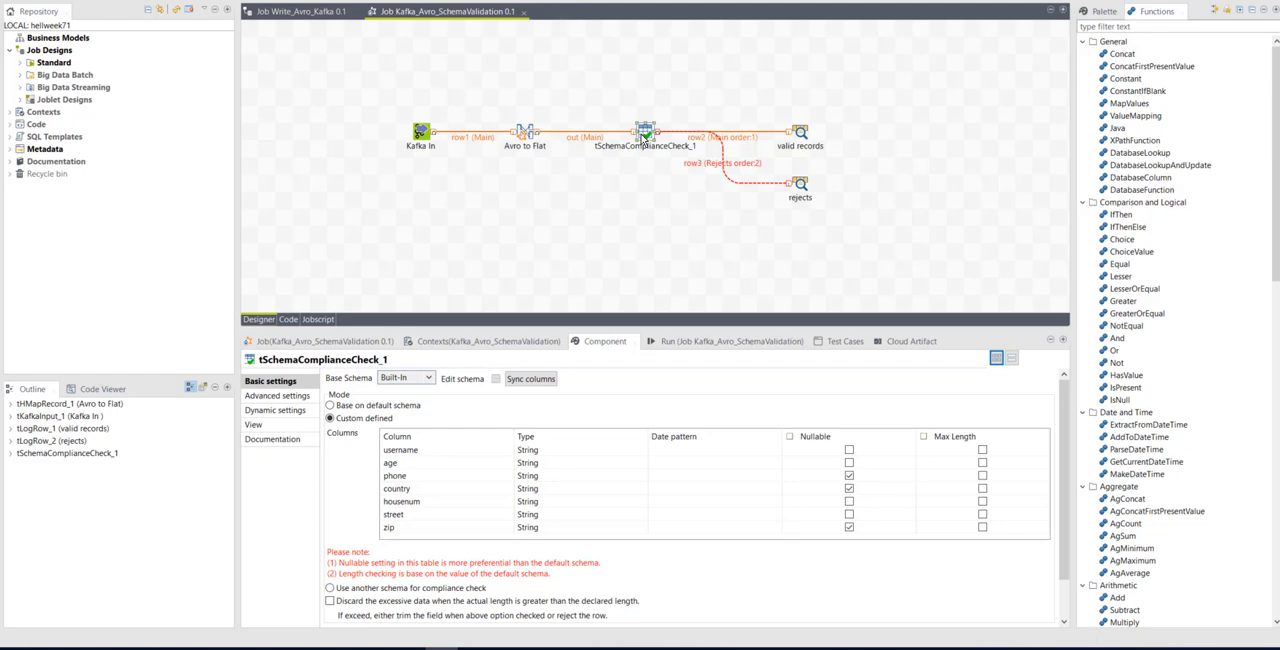
mouse_move(752, 146)
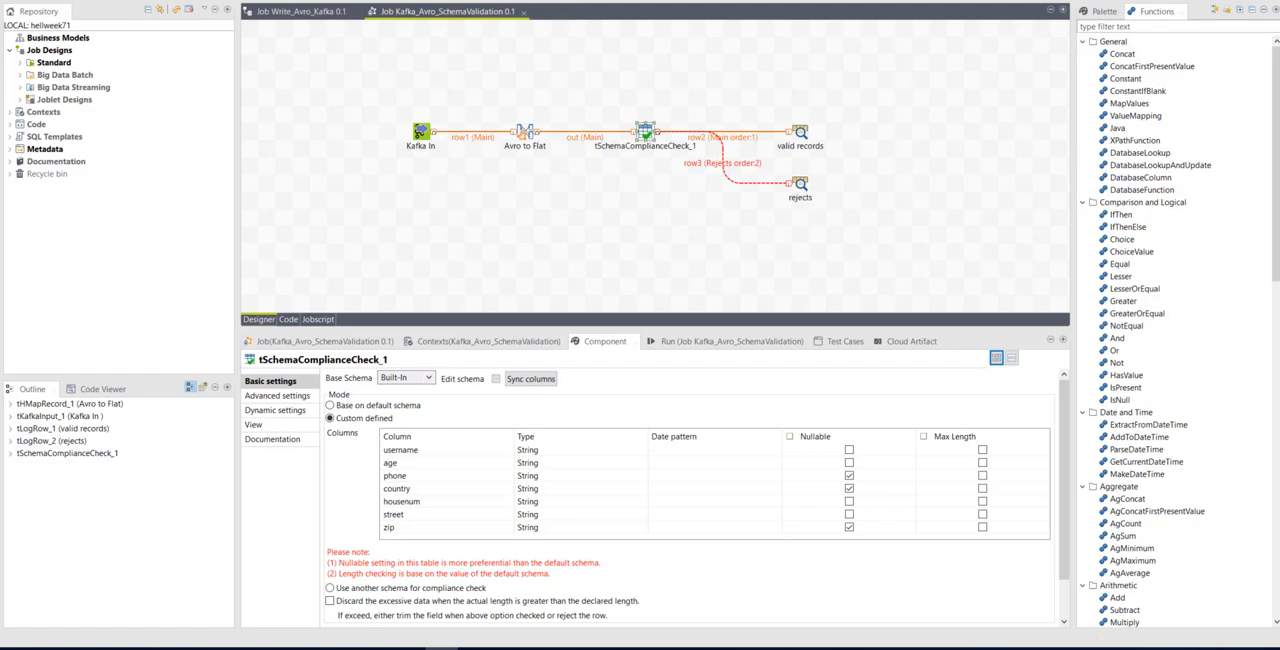
left_click(720, 340)
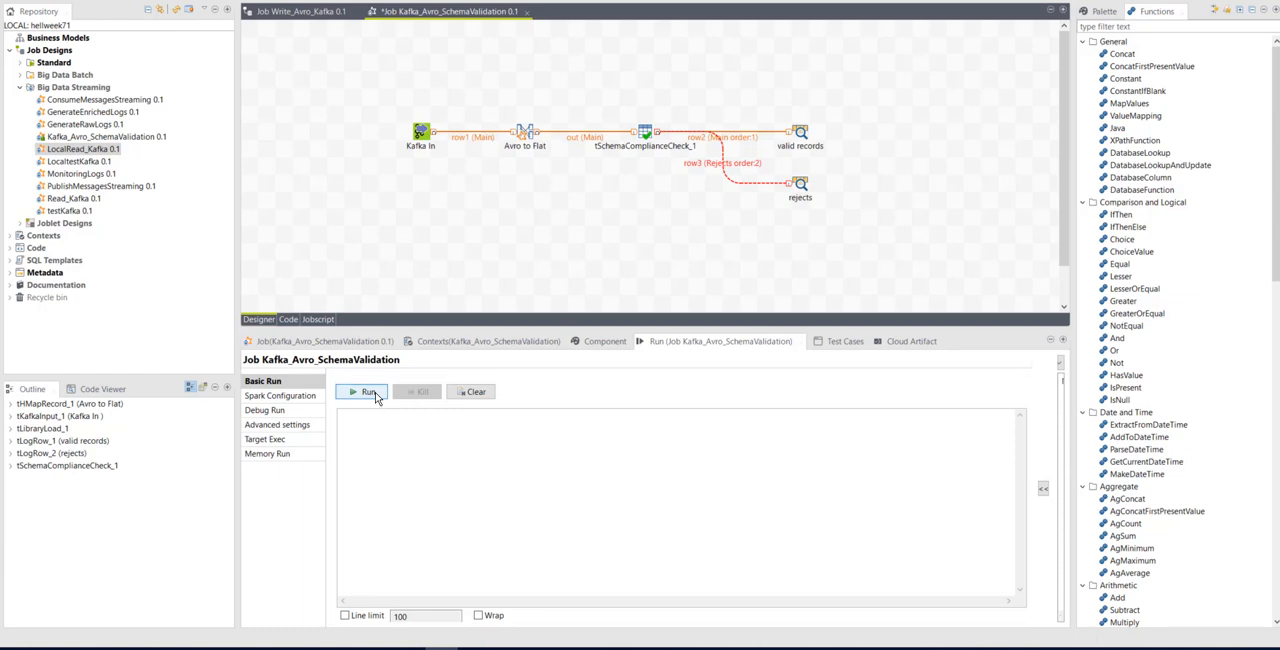
Run Kafka_Avro_SchemaValidation and highlight the valid records and rejects headings in the console output
left_click(364, 392)
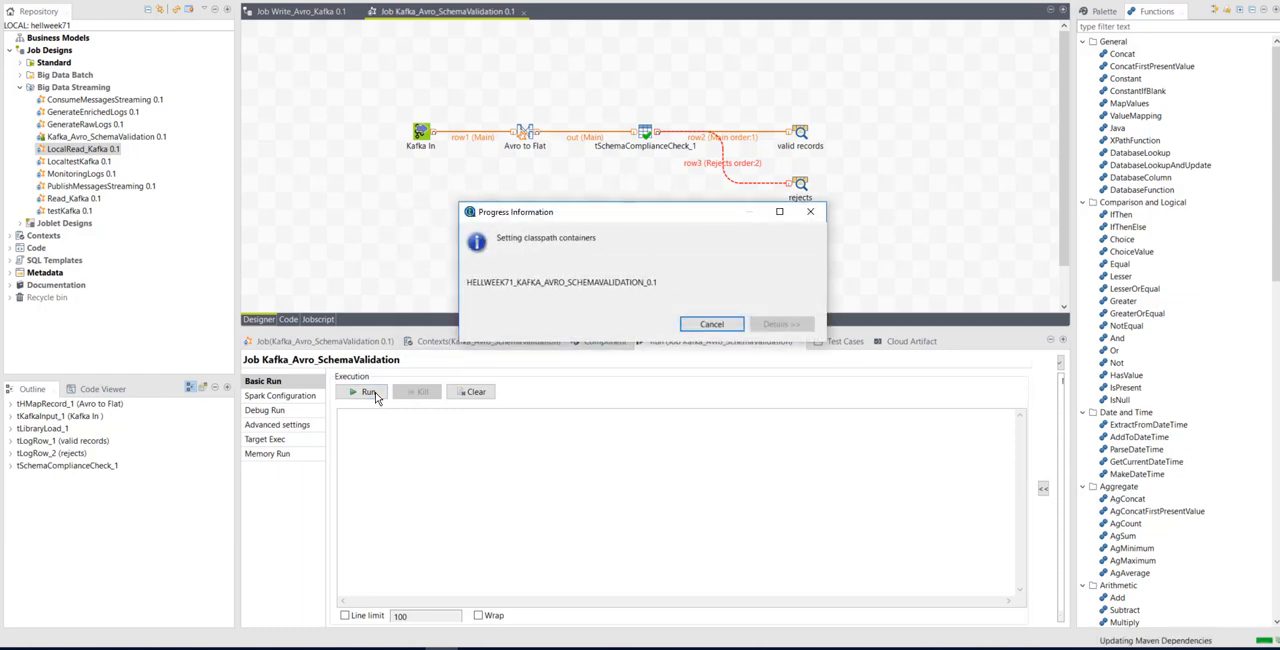
left_click(364, 392)
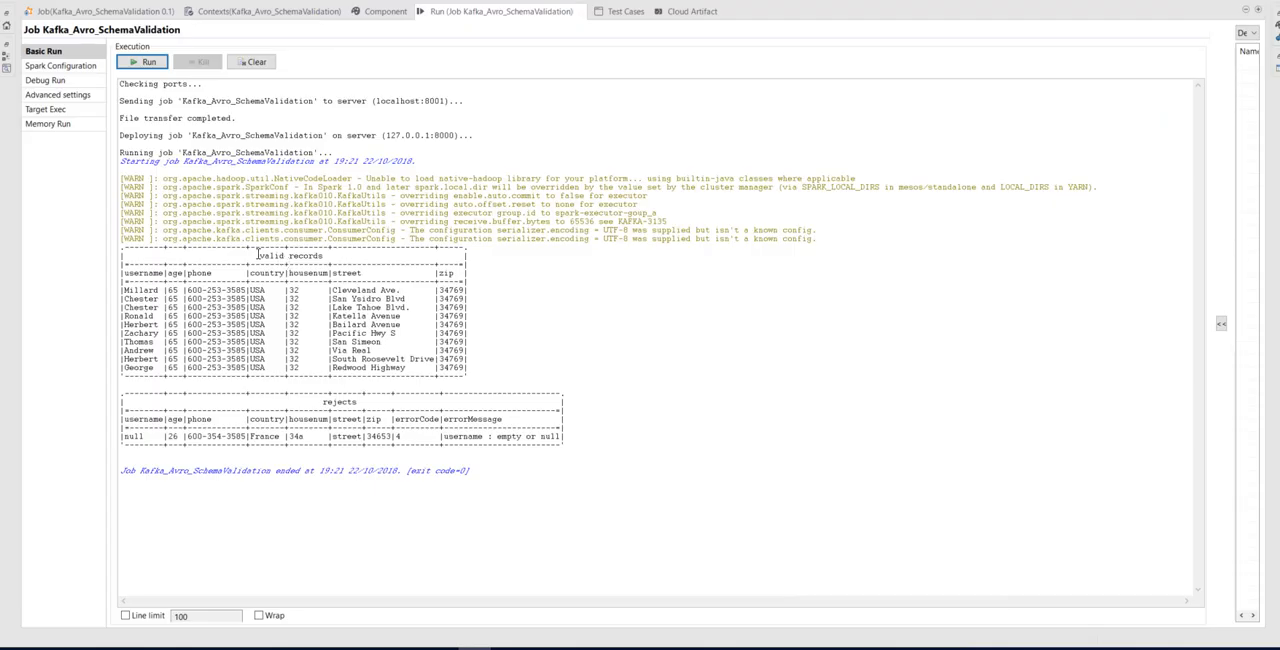
double_click(290, 256)
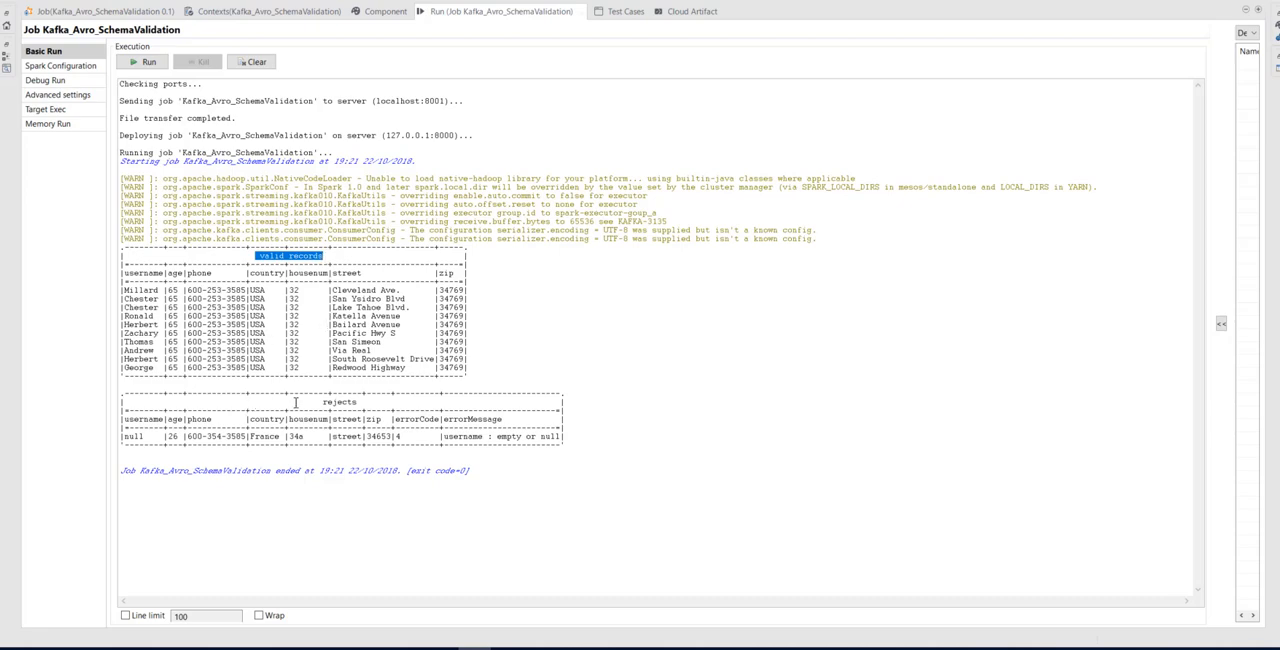
double_click(340, 400)
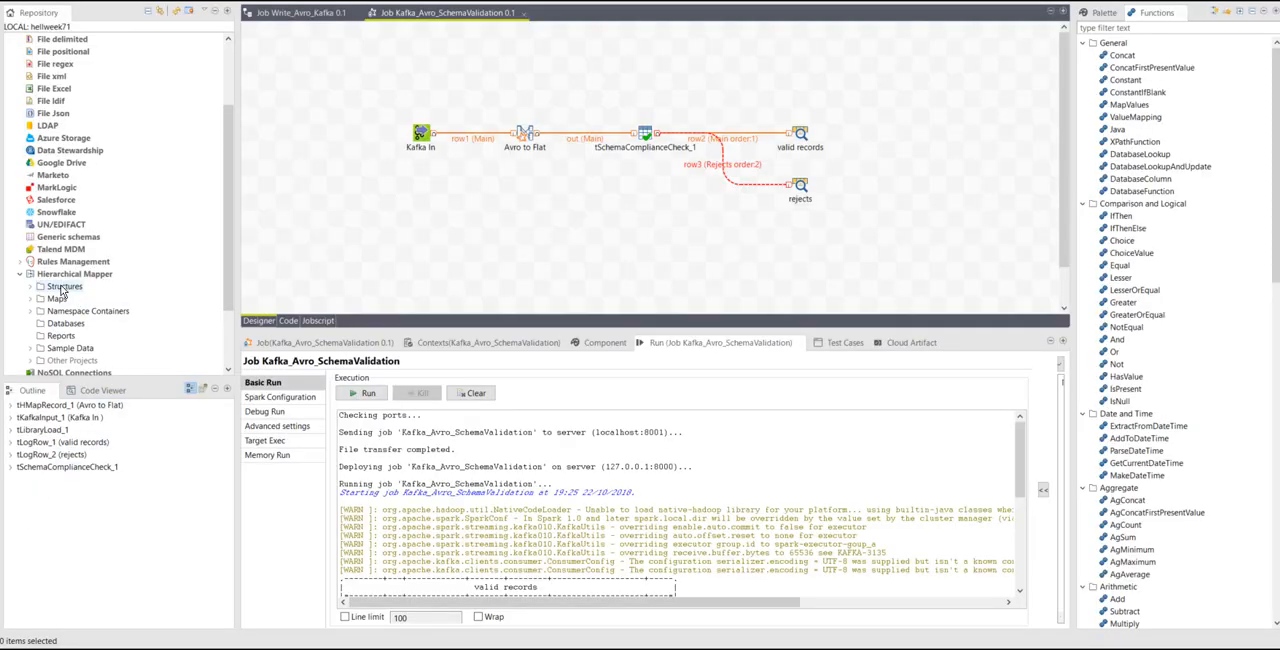
Import local Avro schema userInfo.avsc as a new Hierarchical Mapper structure under Structures
right_click(62, 286)
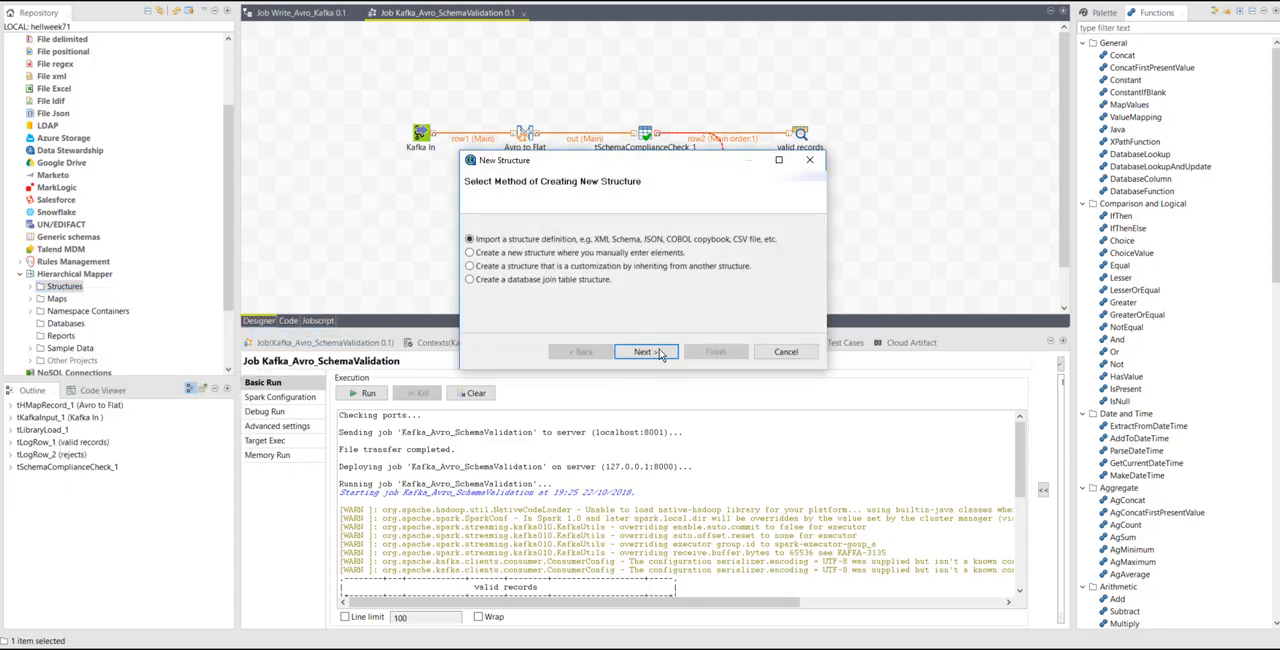
left_click(644, 352)
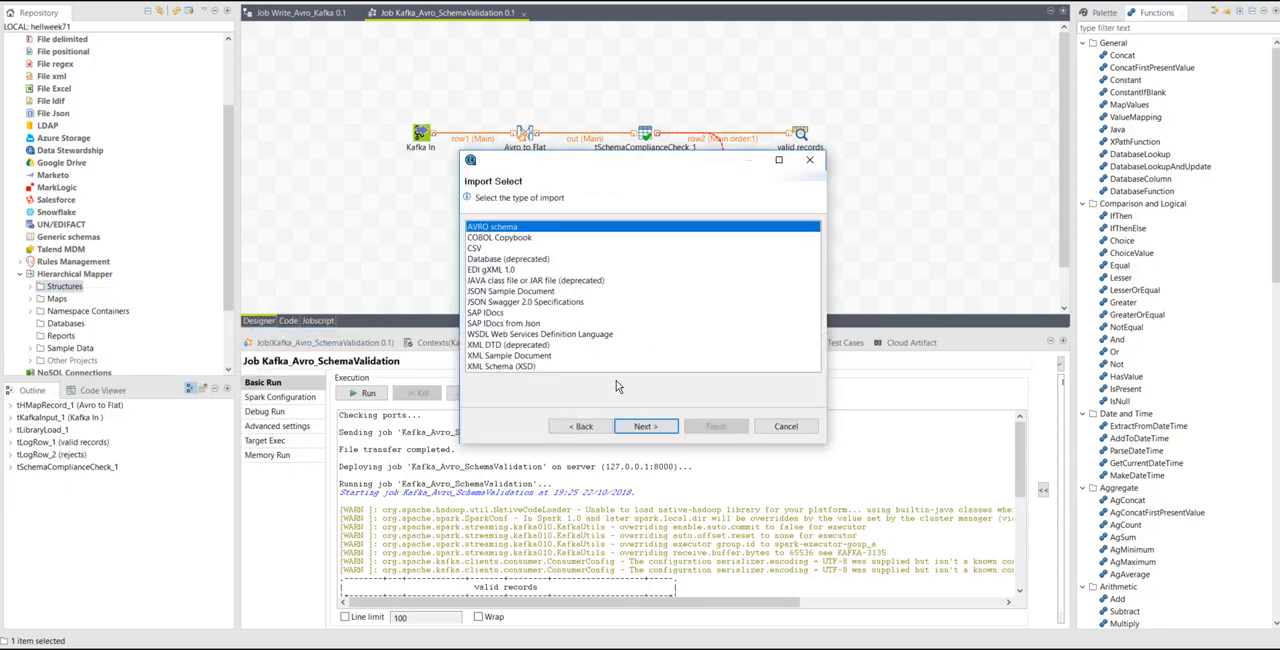
left_click(644, 426)
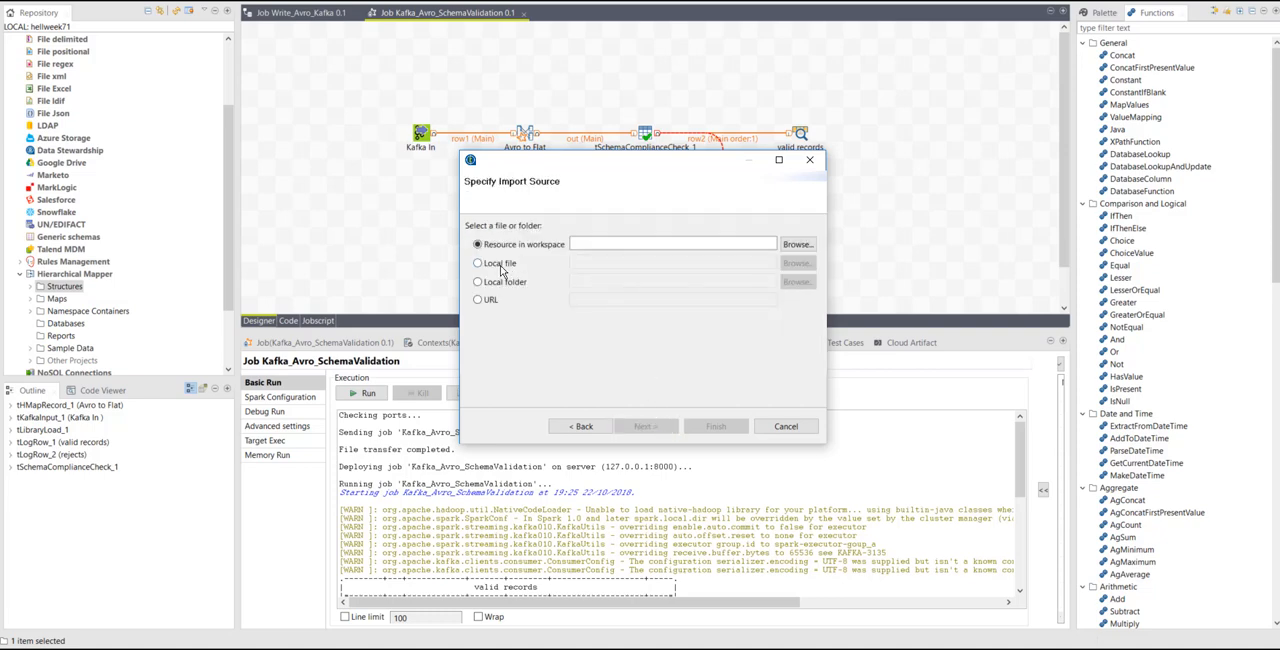
left_click(478, 264)
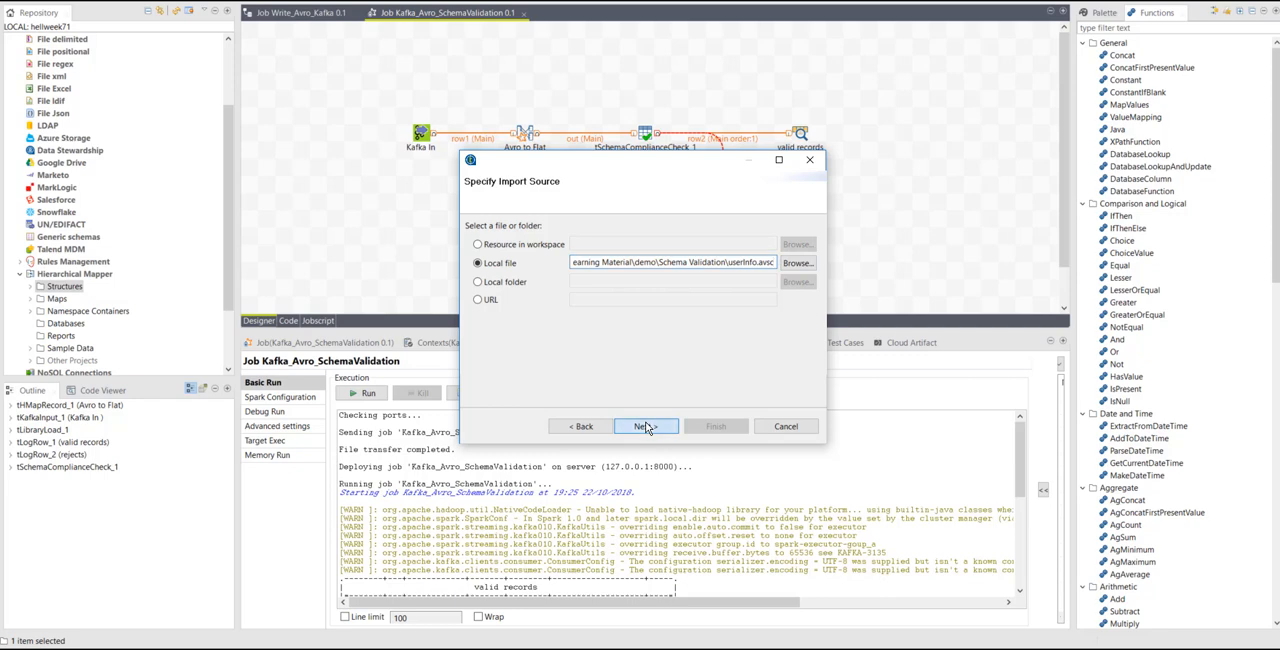
left_click(644, 428)
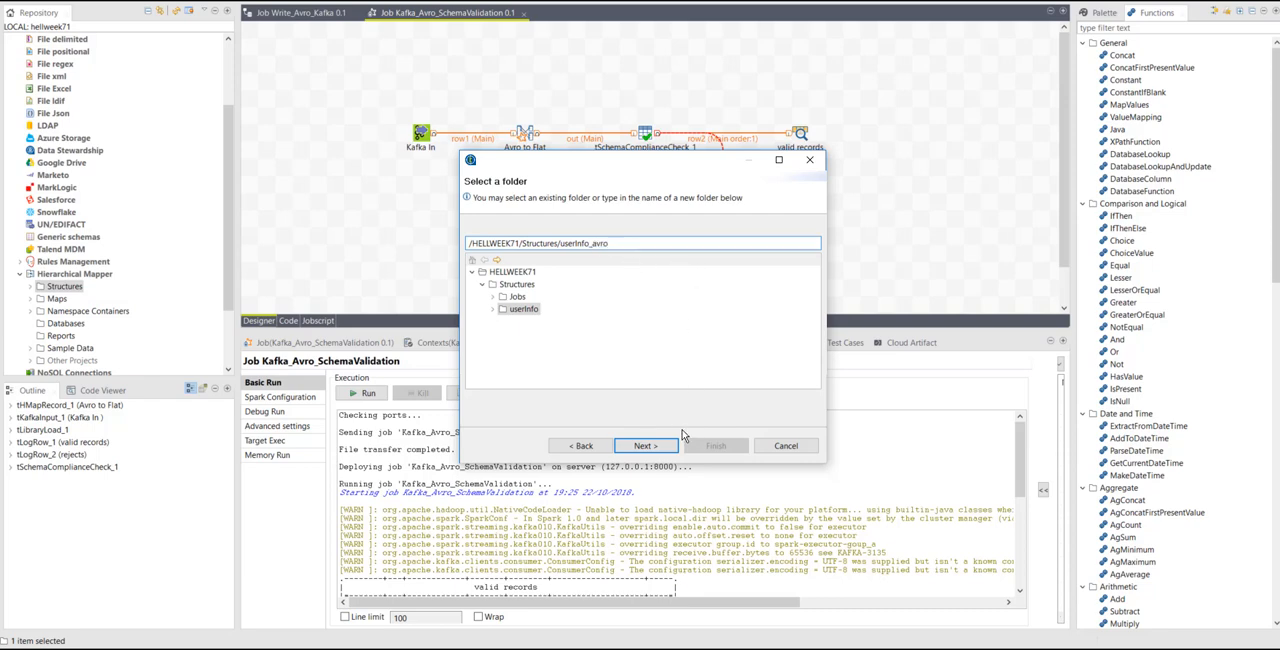
left_click(644, 444)
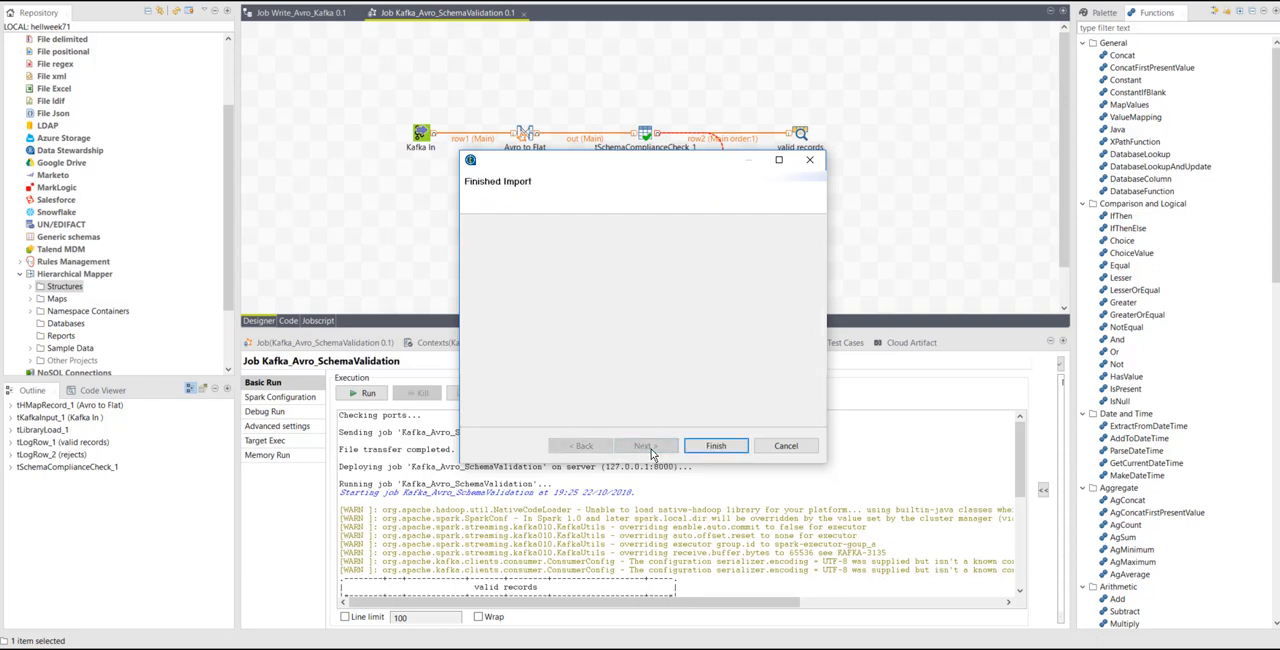
left_click(716, 444)
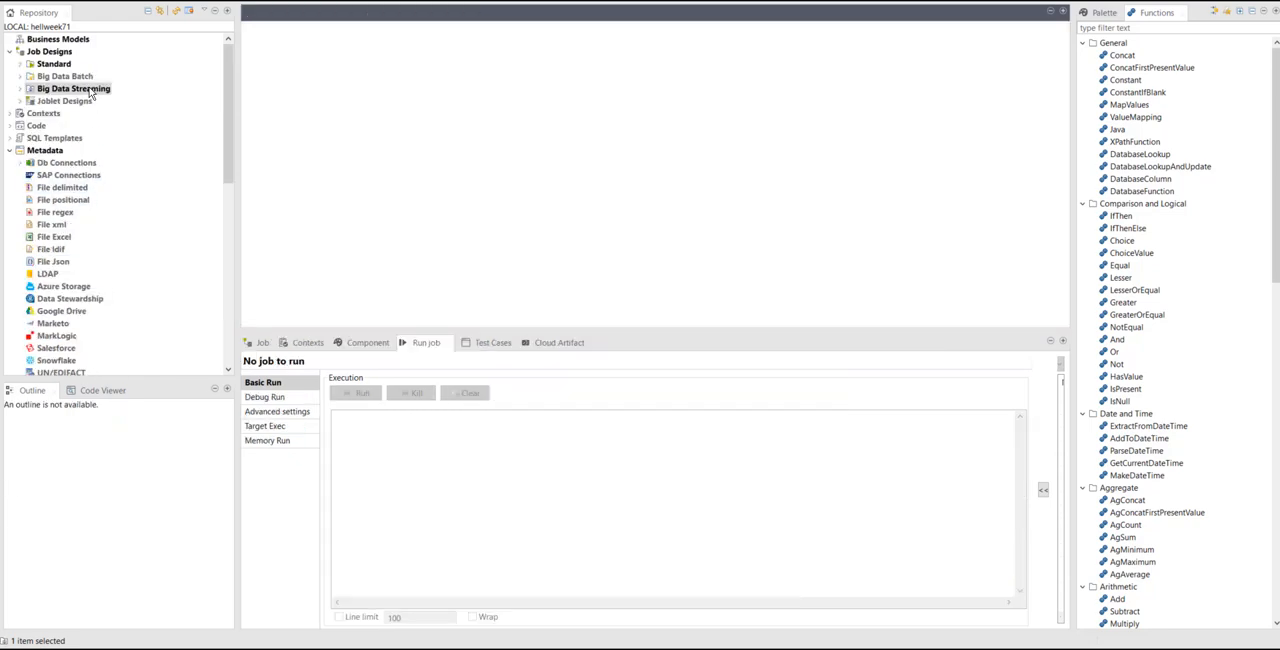
Create Spark Streaming job Kafka_Avro_flat_SchemaValidation under Big Data Streaming
right_click(72, 88)
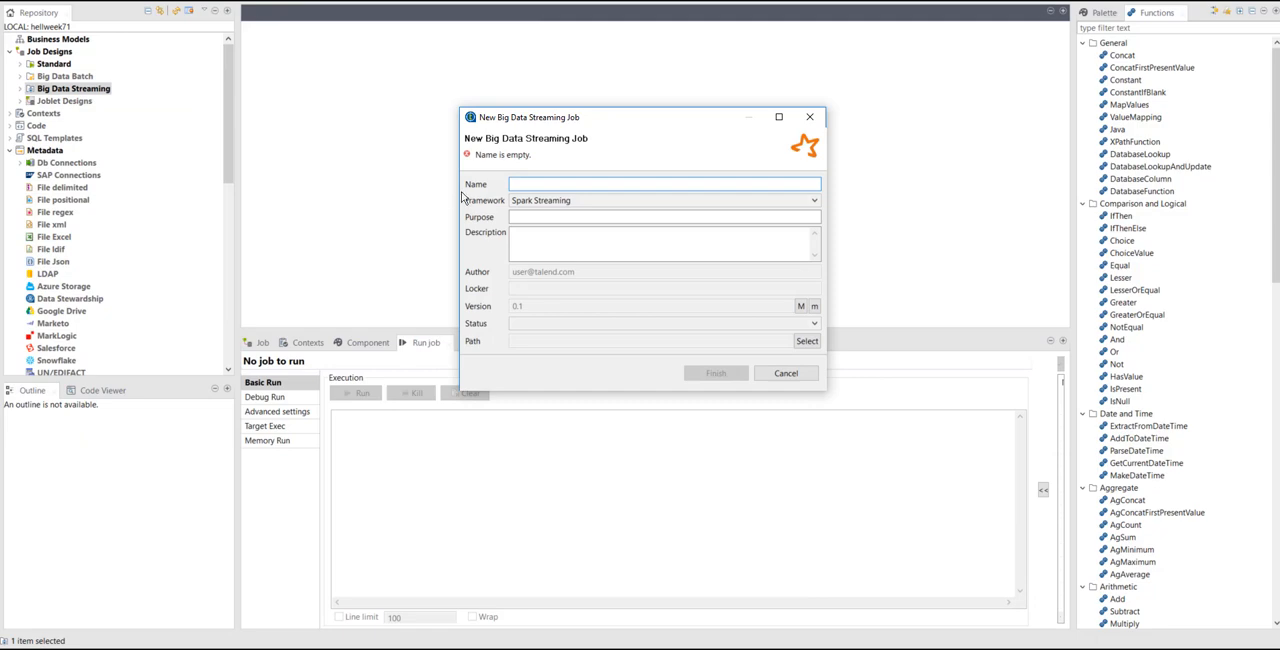
type("Kafka_Avro_flat_SchemaValidation")
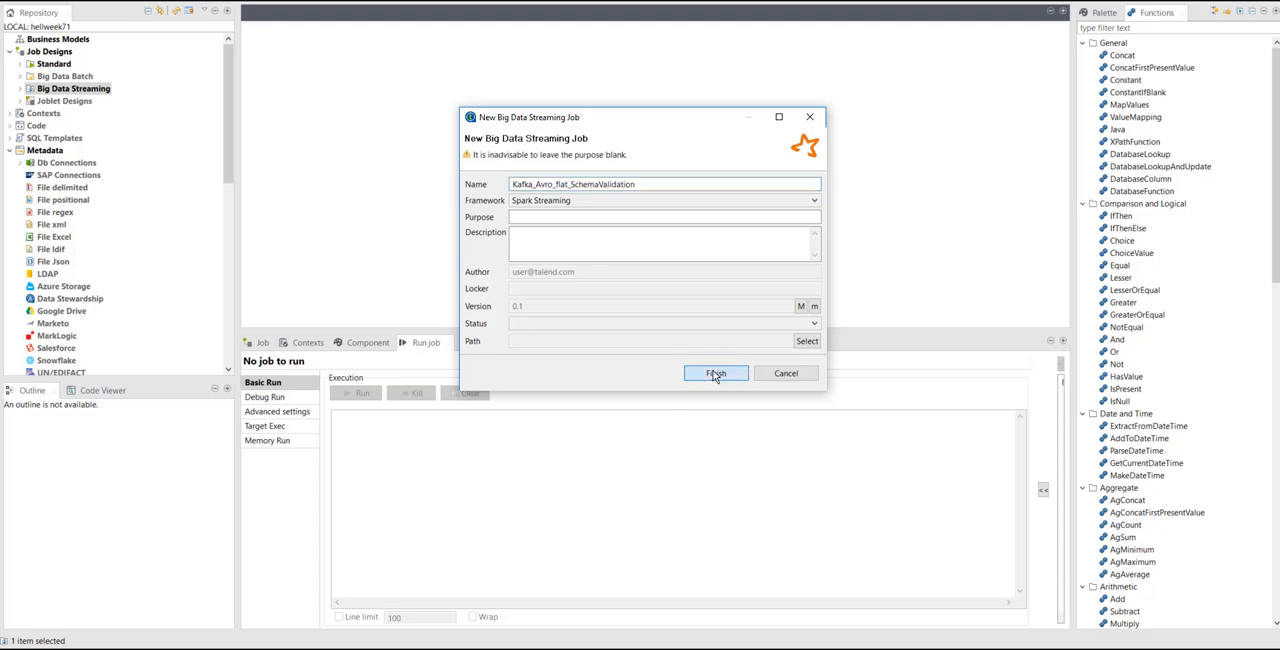
left_click(716, 374)
type("hm")
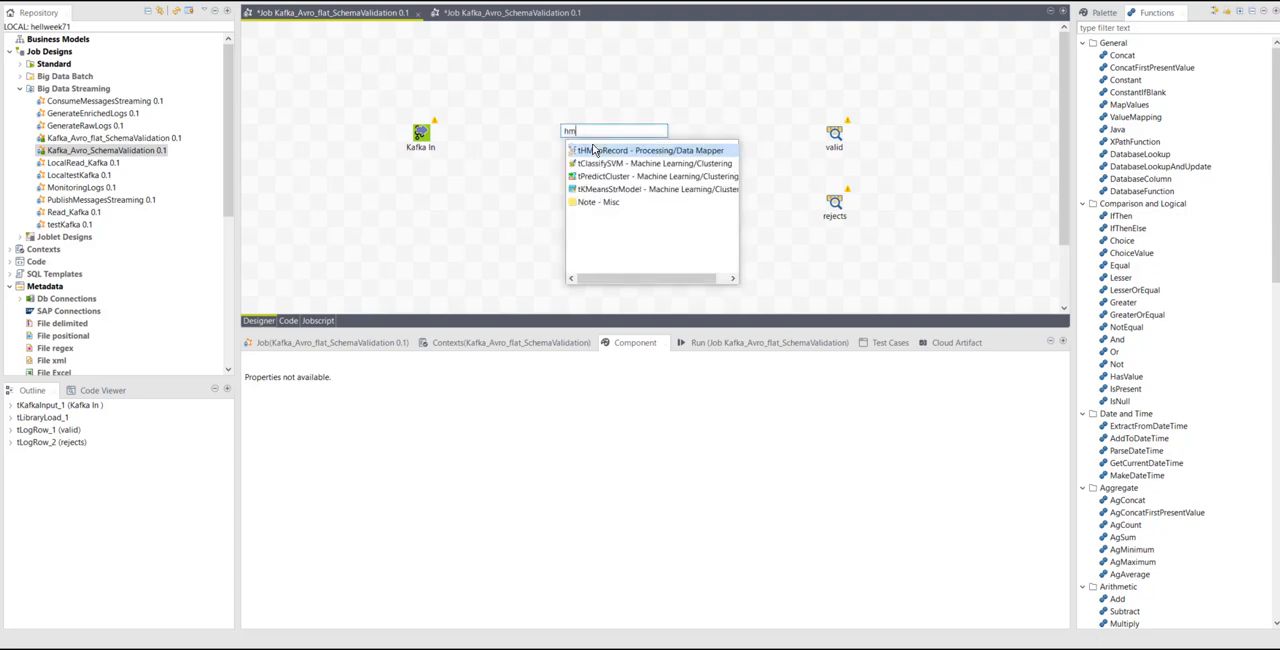
Add tHMapRecord after Kafka In with a Row>Main link and start an output connection from it
left_click(652, 150)
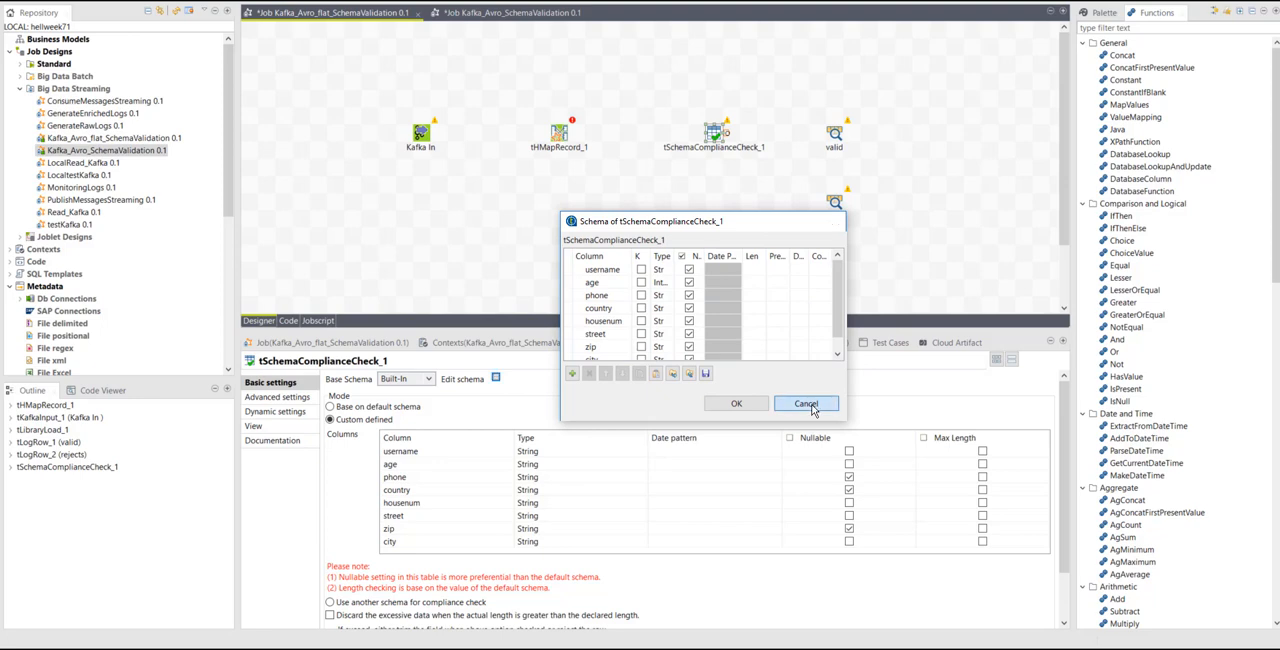
right_click(420, 132)
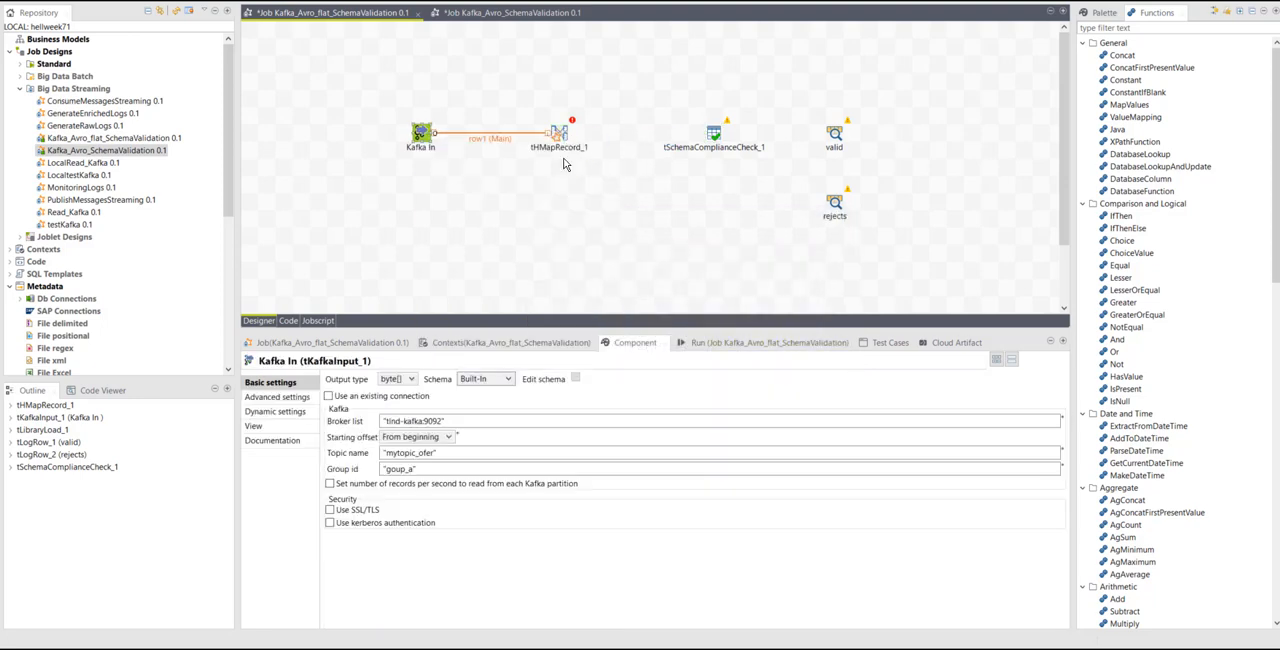
right_click(558, 136)
type("out")
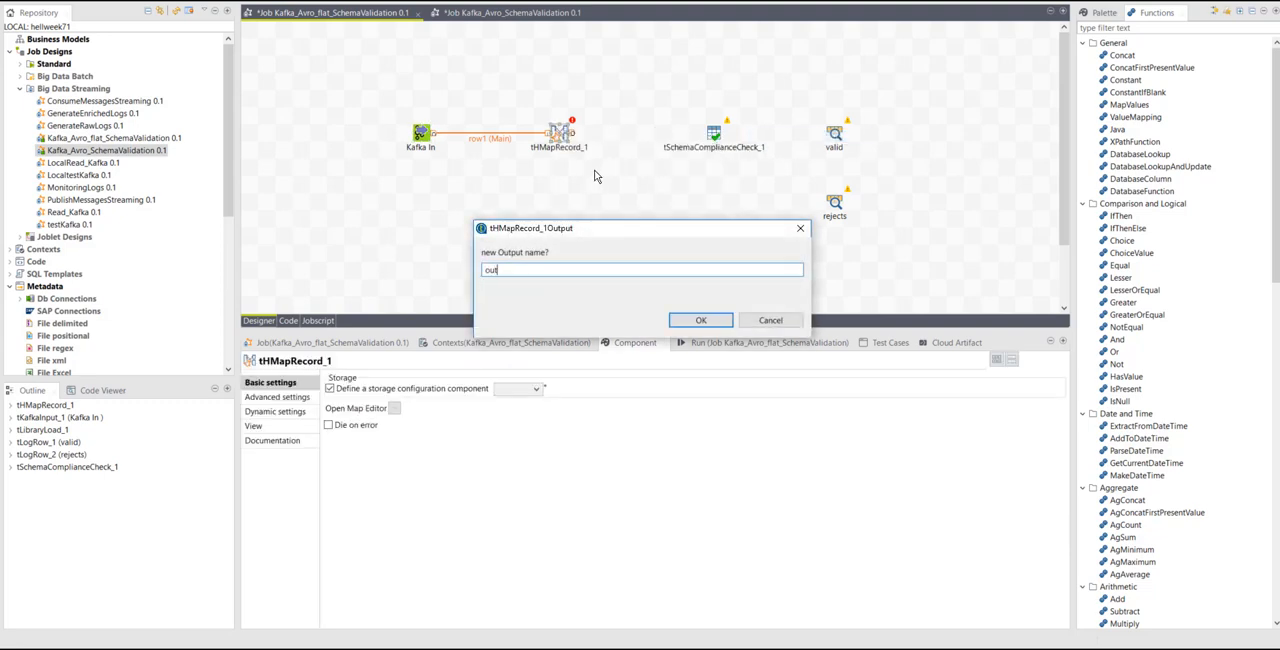
Name the output 'out' into tSchemaComplianceCheck, taking its schema, and select the mapper
left_click(700, 320)
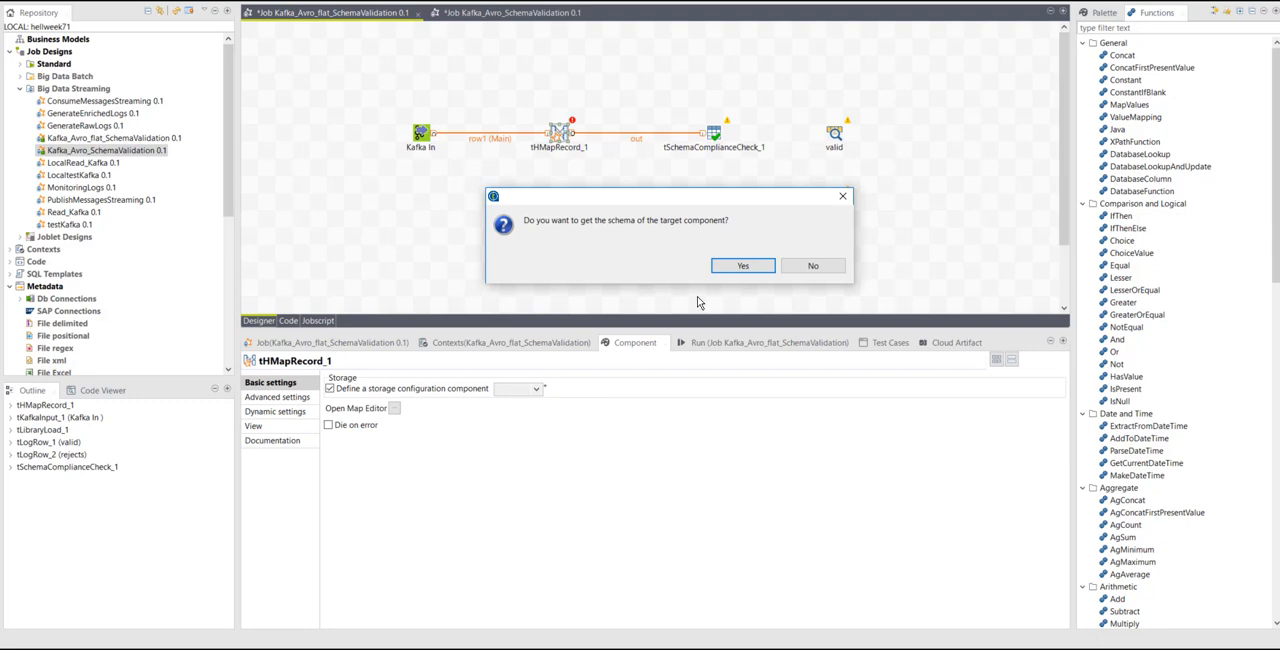
left_click(742, 264)
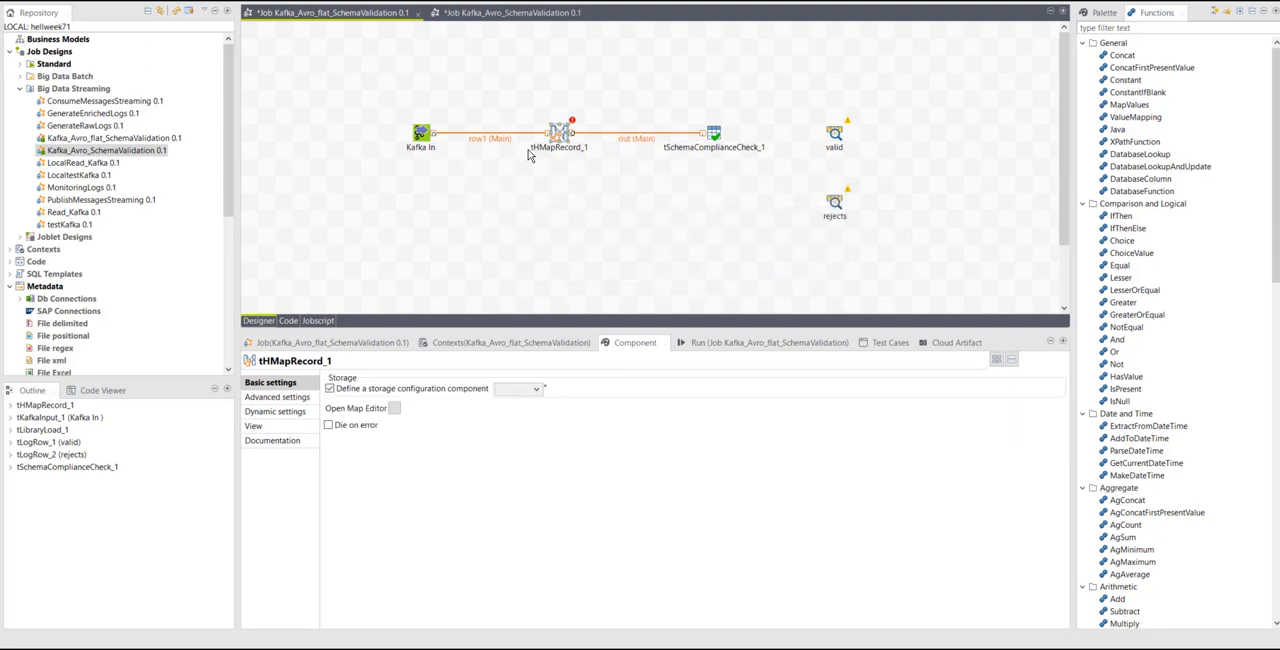
left_click(328, 388)
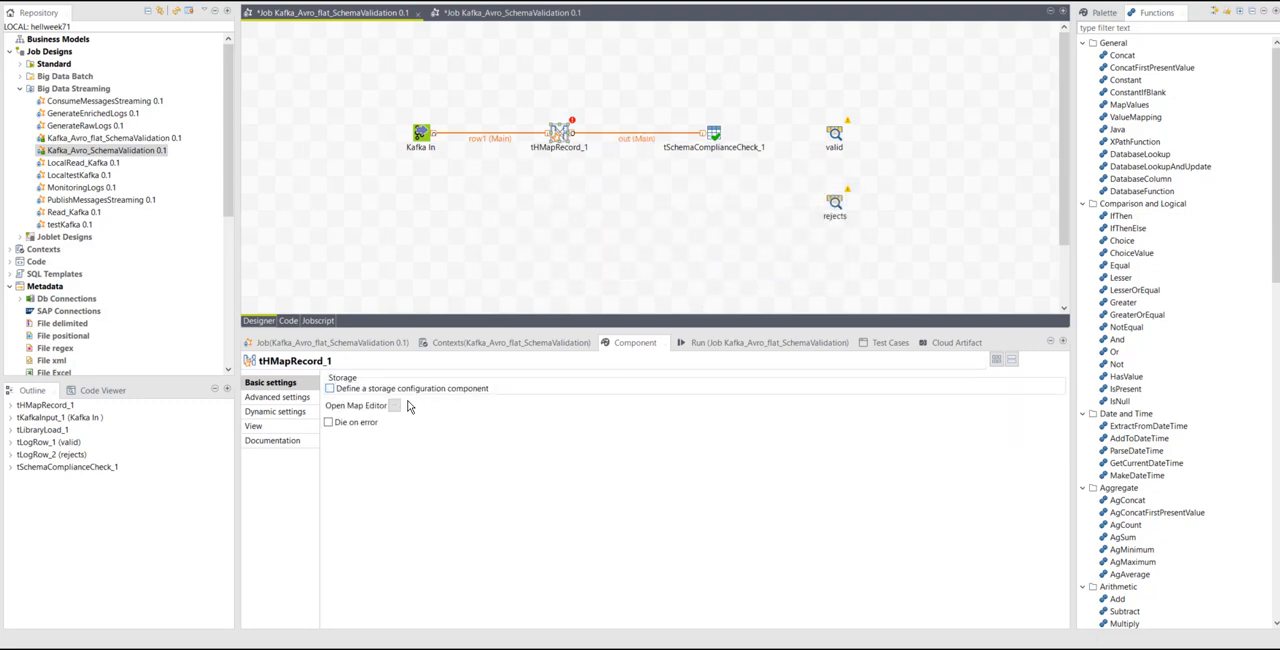
In the map editor wizard reuse the existing userInfo input structure and generate the output structure from the schema
left_click(396, 404)
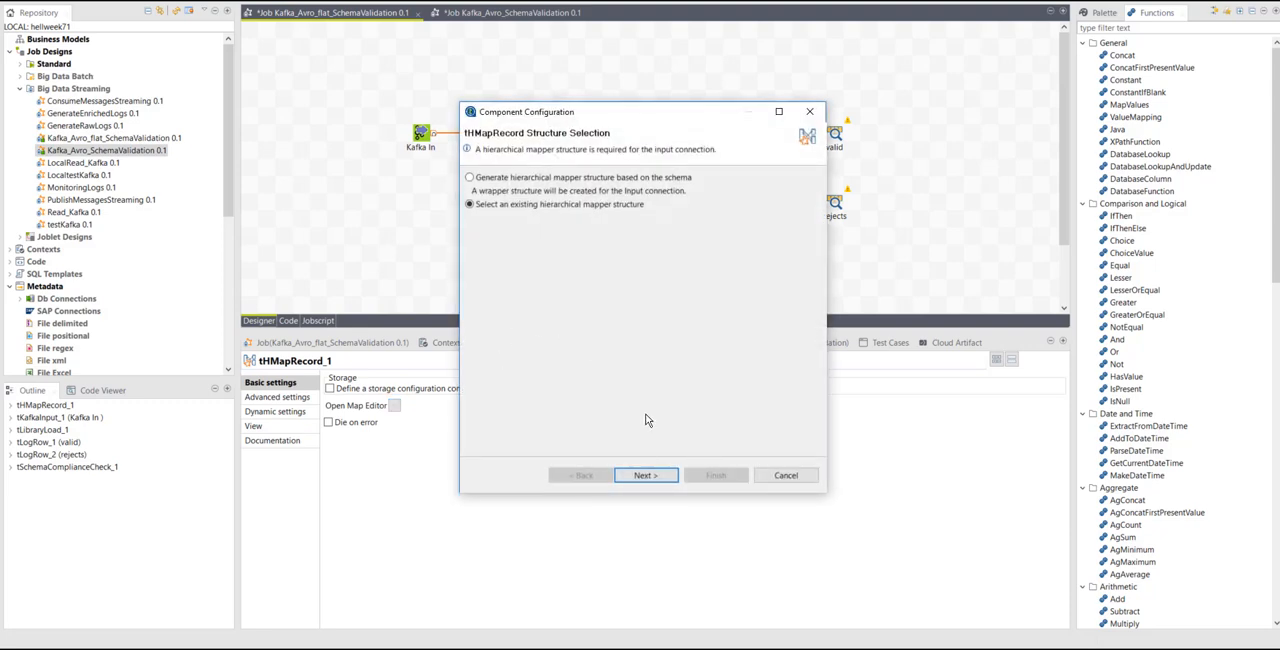
left_click(644, 476)
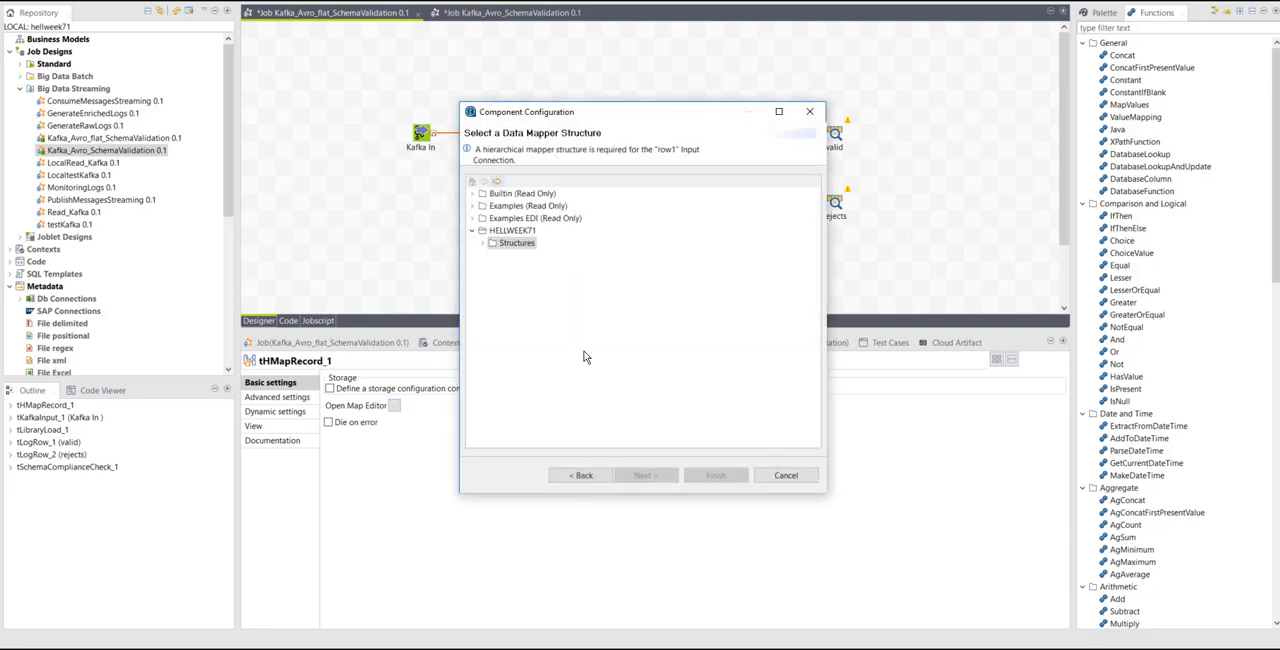
left_click(492, 244)
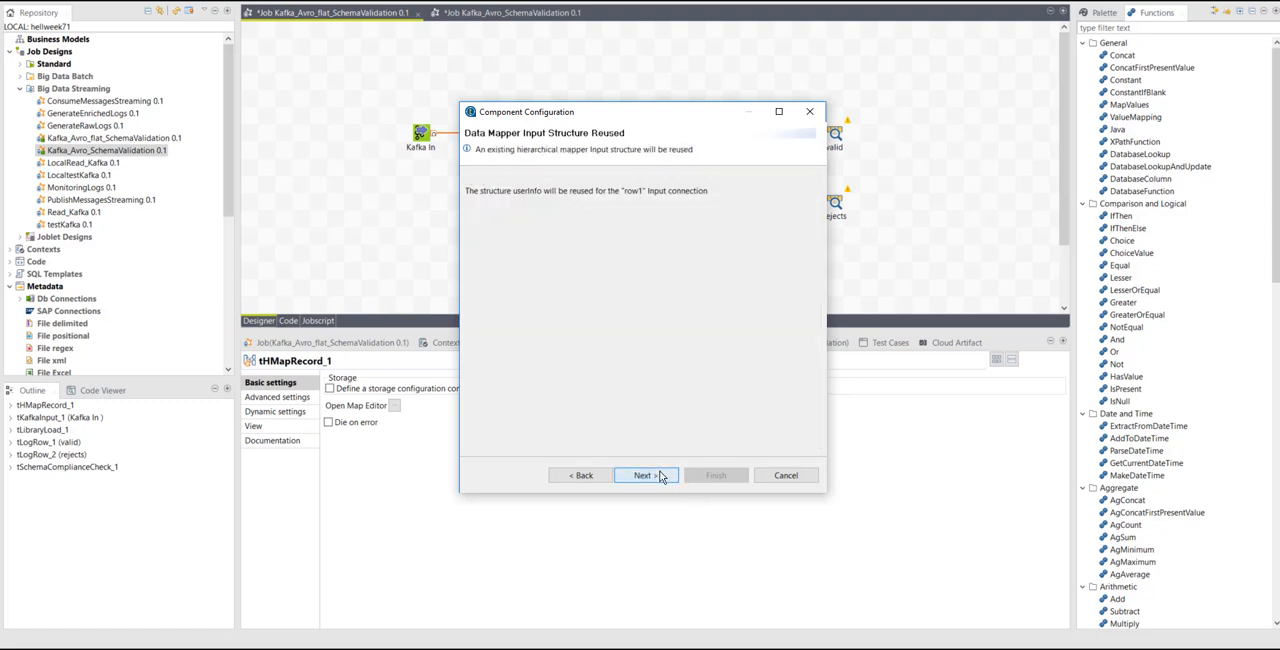
left_click(644, 476)
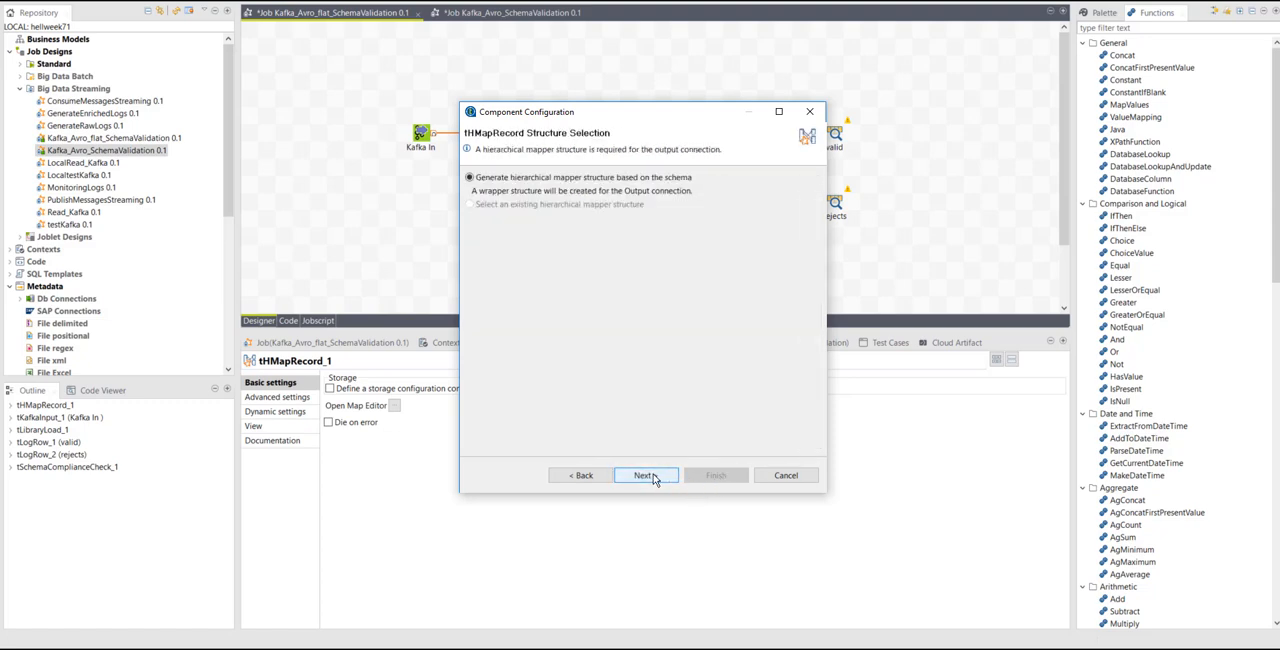
left_click(644, 476)
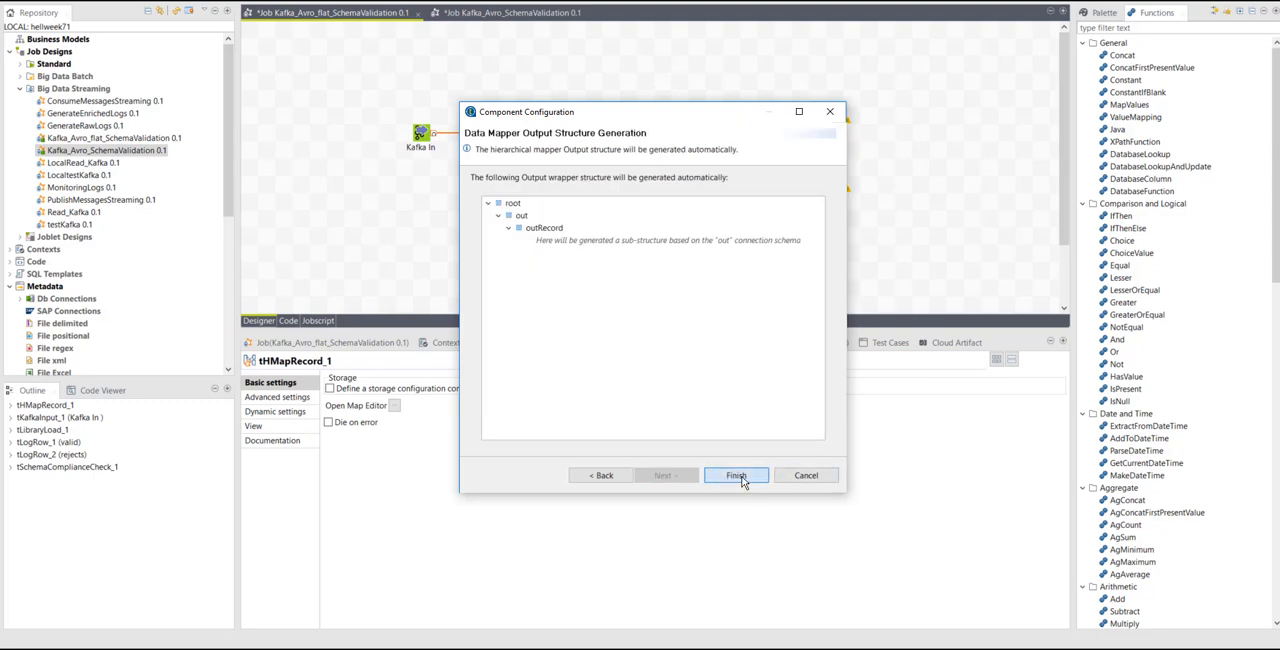
left_click(736, 476)
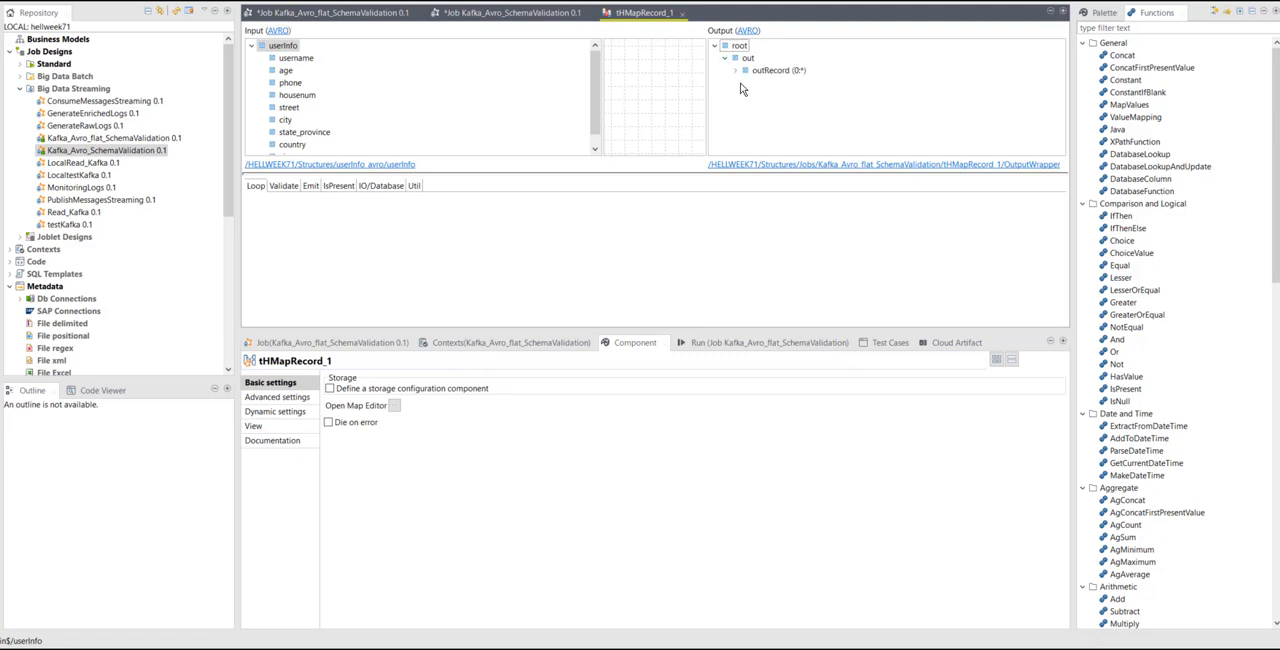
Expand outRecord and map username and age from userInfo onto the matching output fields
left_click(736, 70)
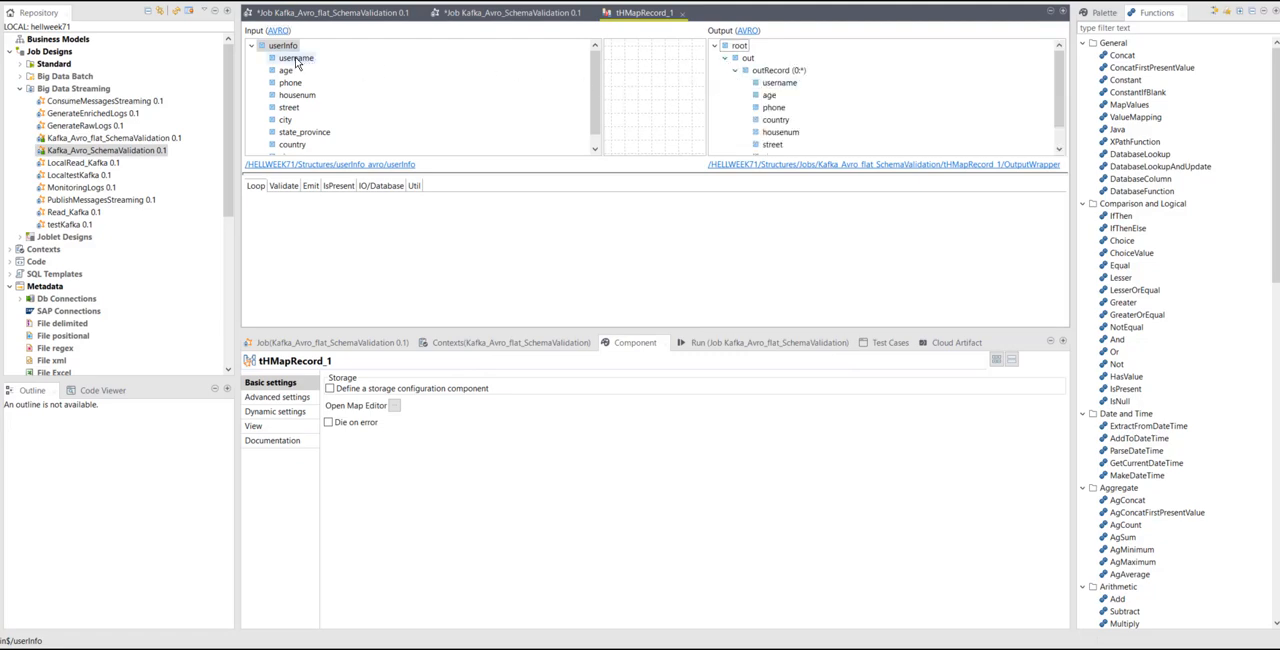
left_click(780, 84)
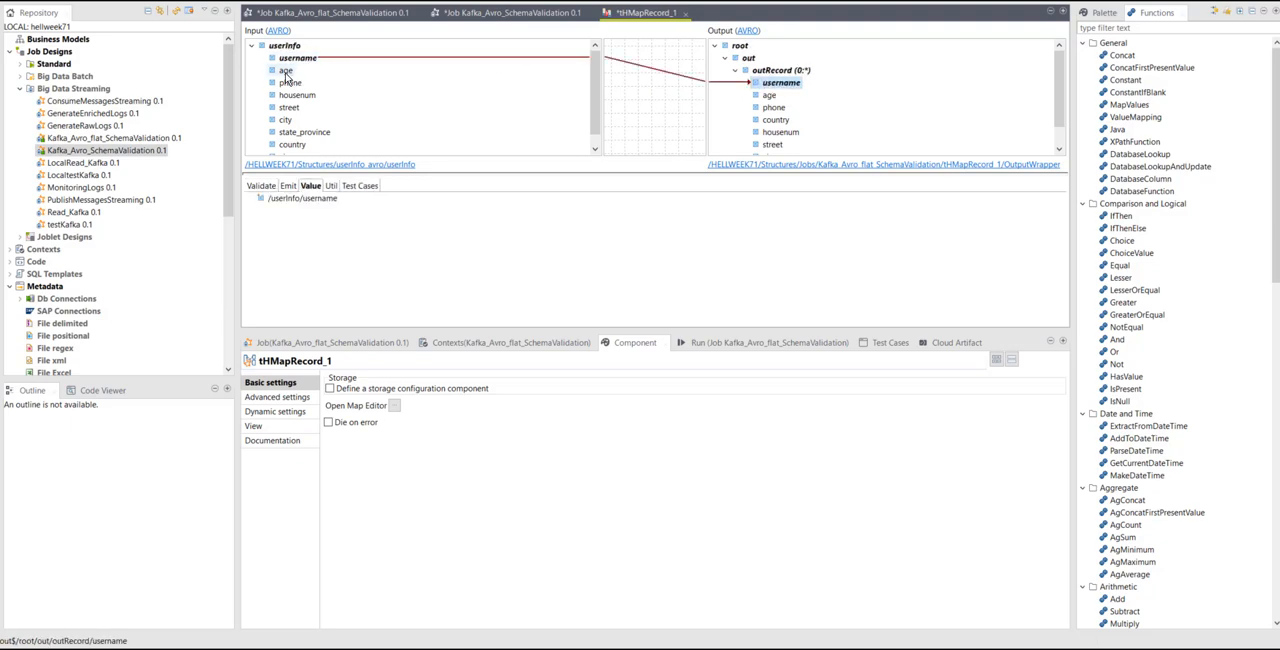
left_click(770, 96)
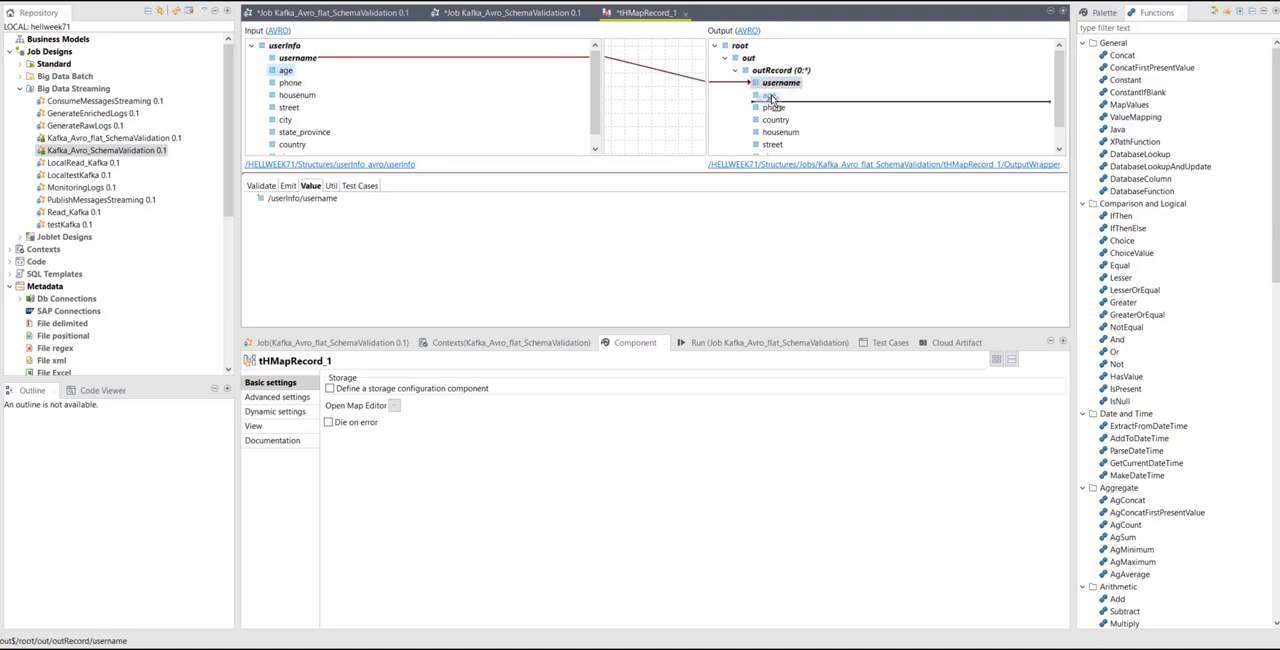
left_click(772, 108)
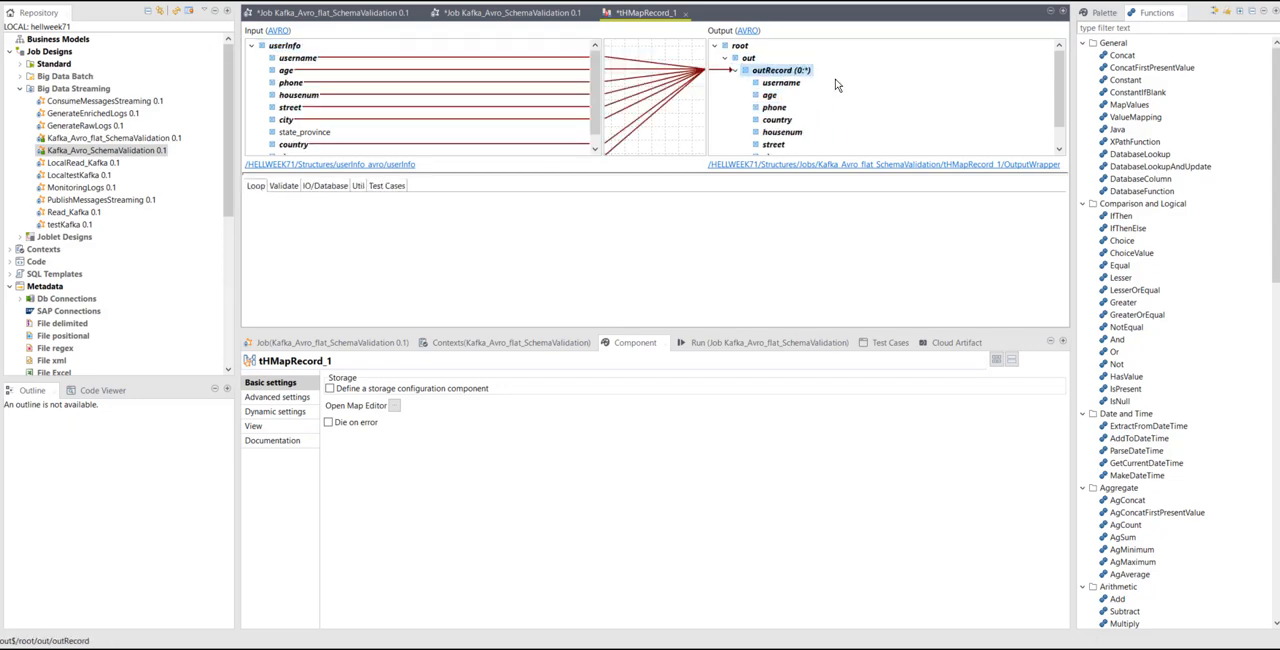
mouse_move(808, 172)
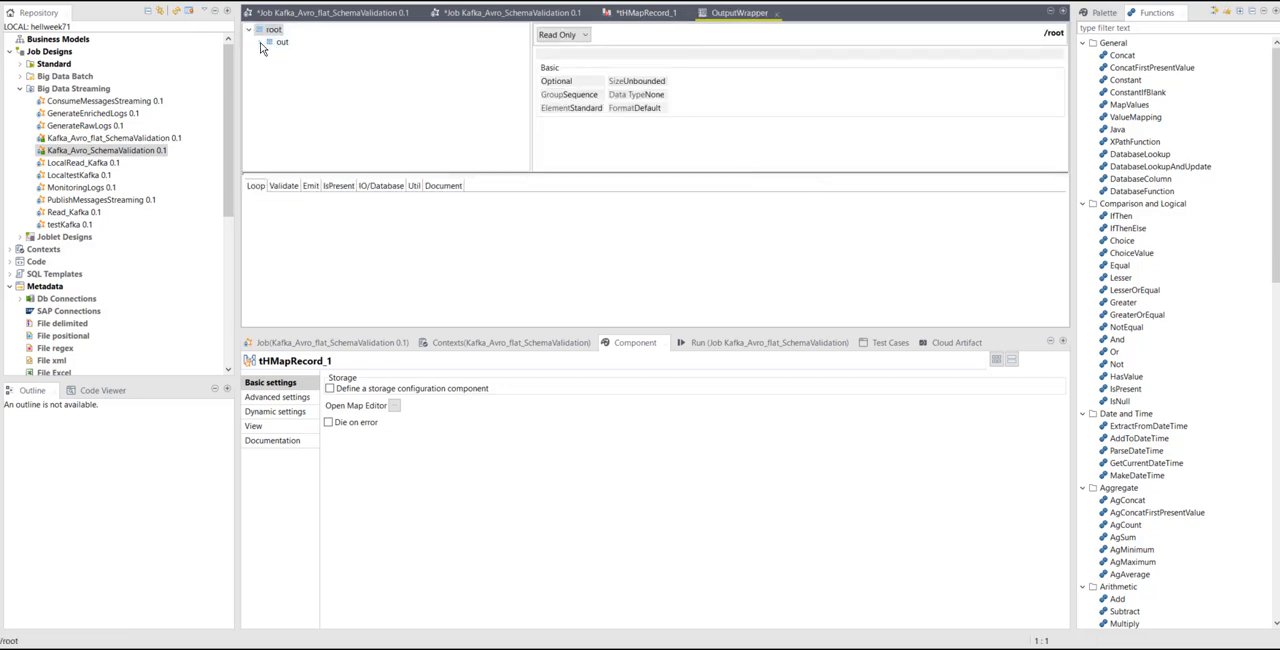
Inspect the OutputWrapper root element, then close the map editor tabs to return to the canvas
left_click(310, 54)
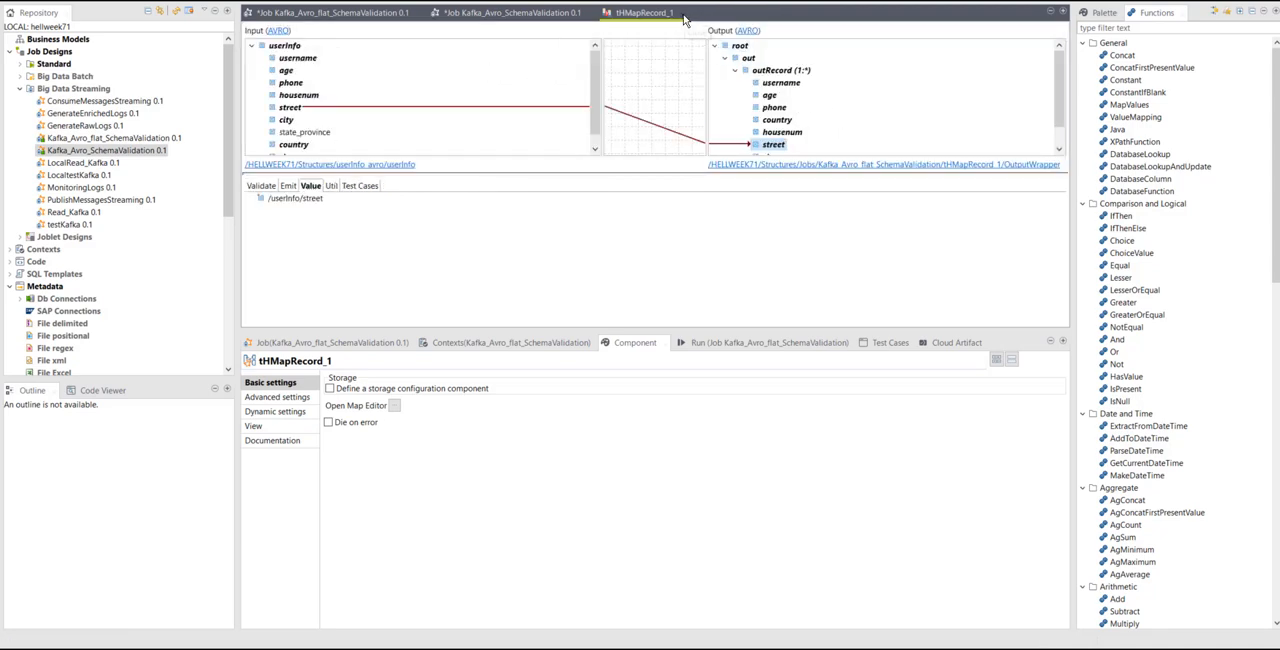
right_click(714, 136)
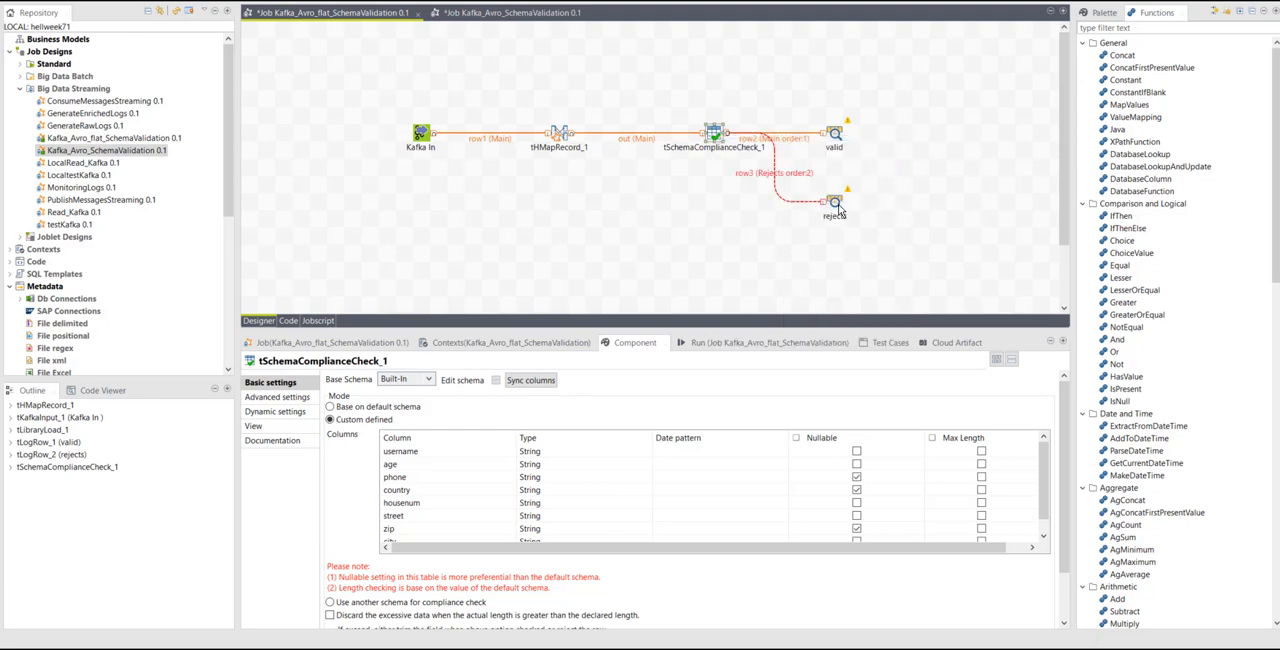
mouse_move(816, 224)
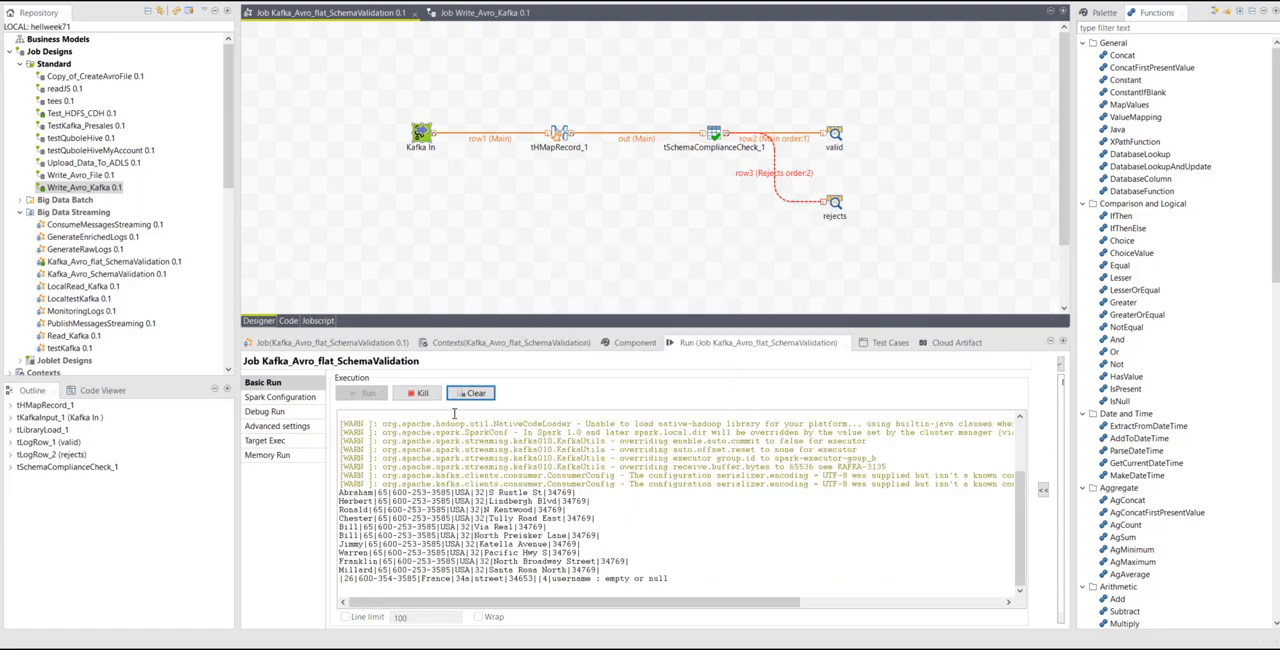
mouse_move(418, 392)
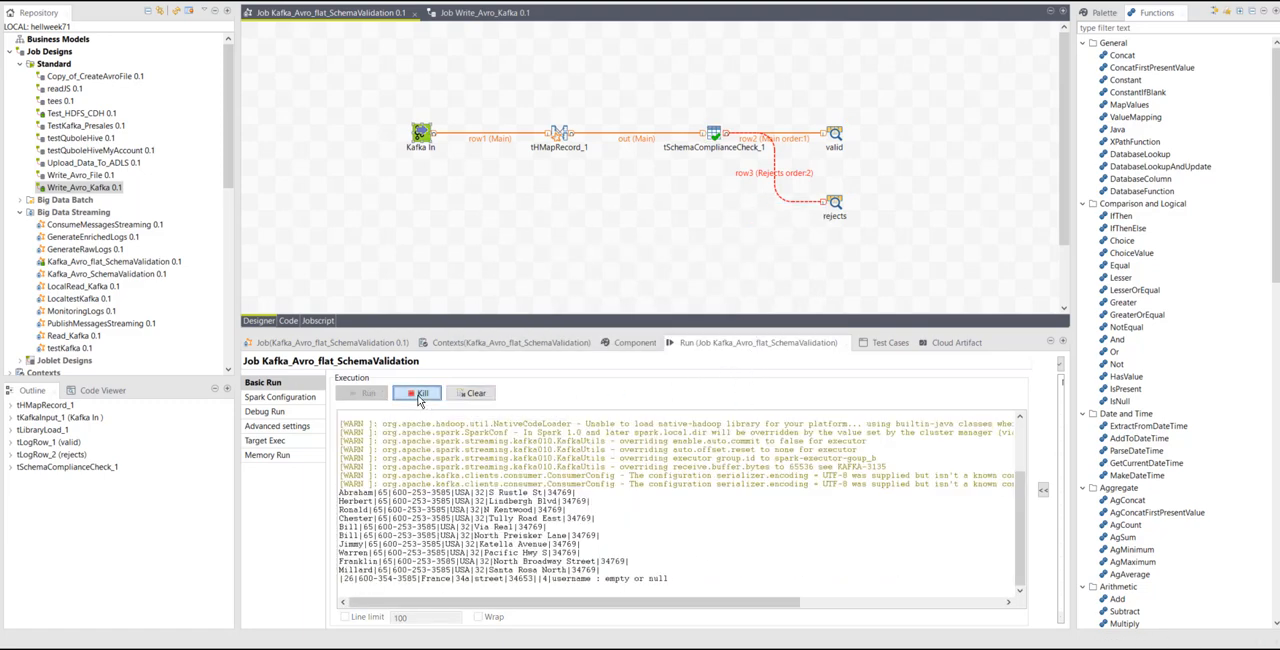